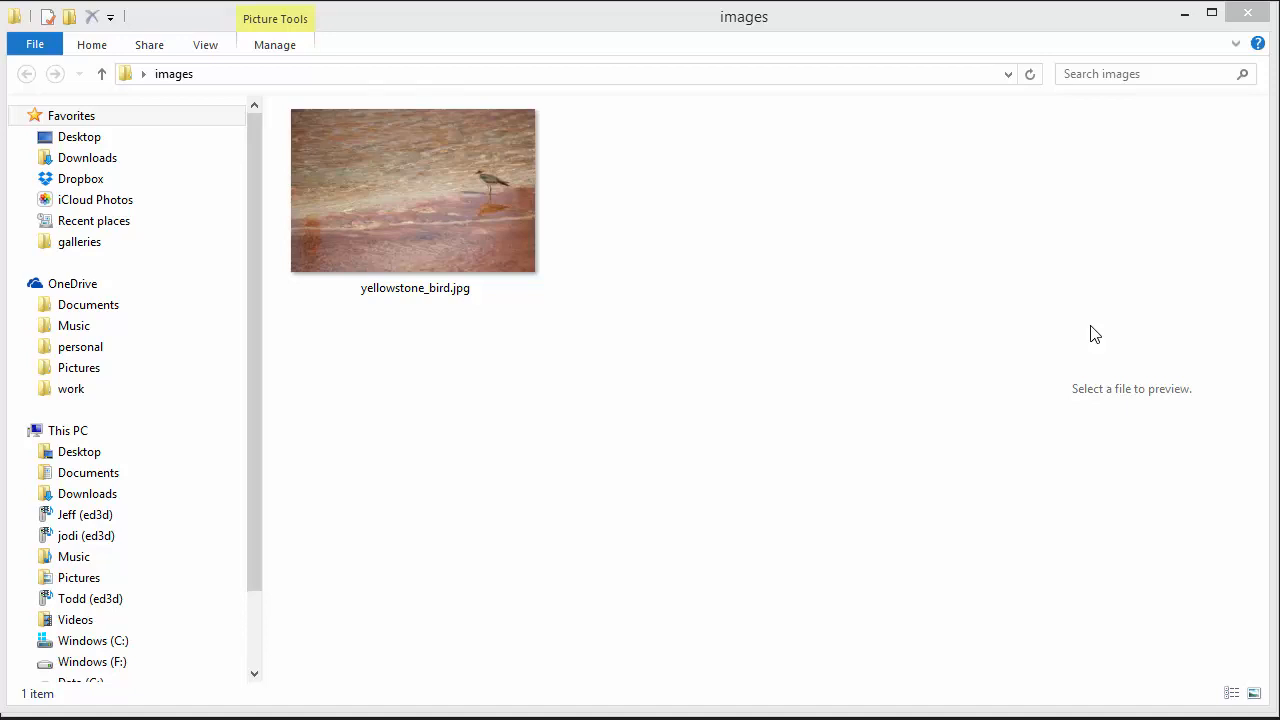
{"action": "mouse_move", "coordinate": [857, 244]}
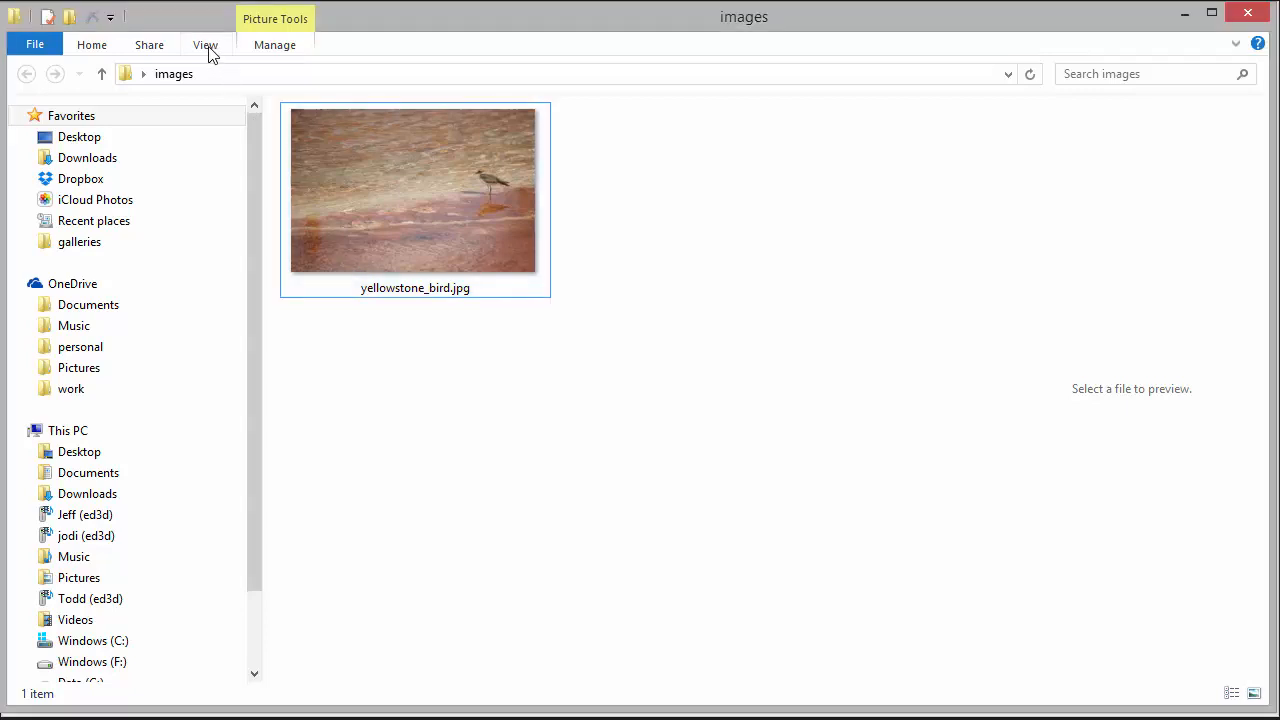
- Switch the images folder to Details layout to reveal yellowstone_bird.jpg's 3456 x 2304 dimensions
{"action": "left_click", "coordinate": [205, 44]}
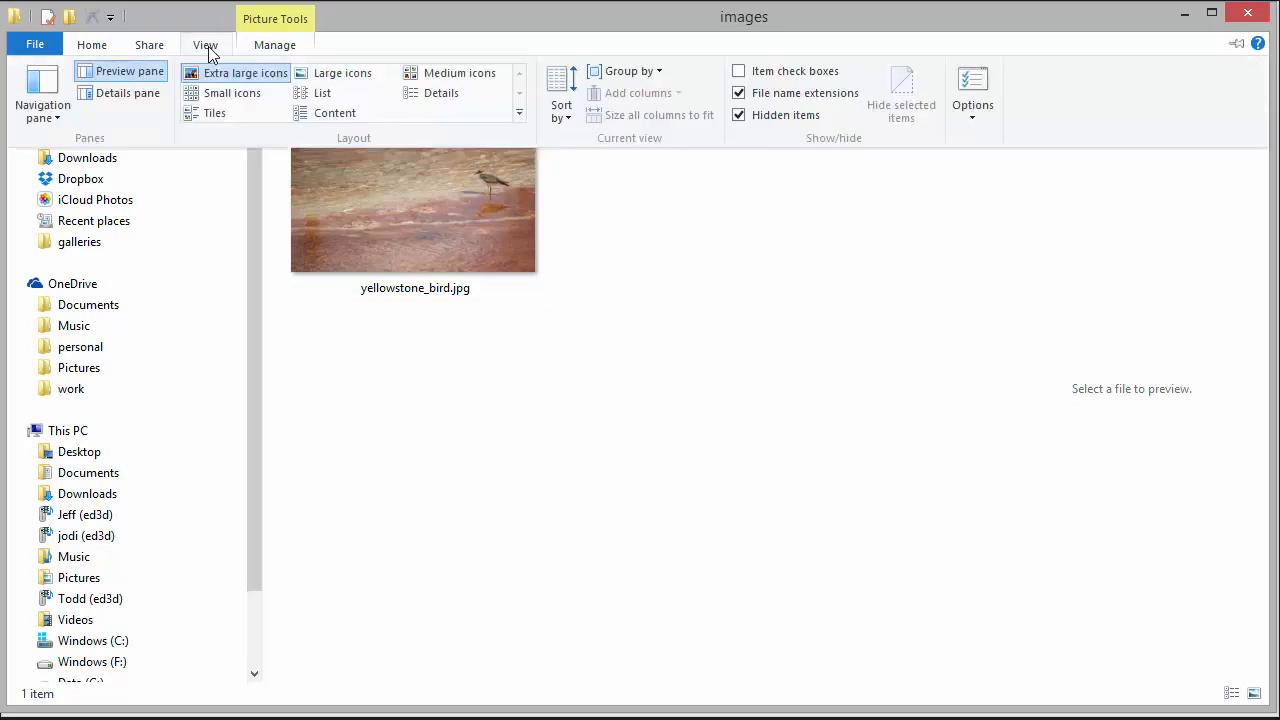
{"action": "mouse_move", "coordinate": [455, 107]}
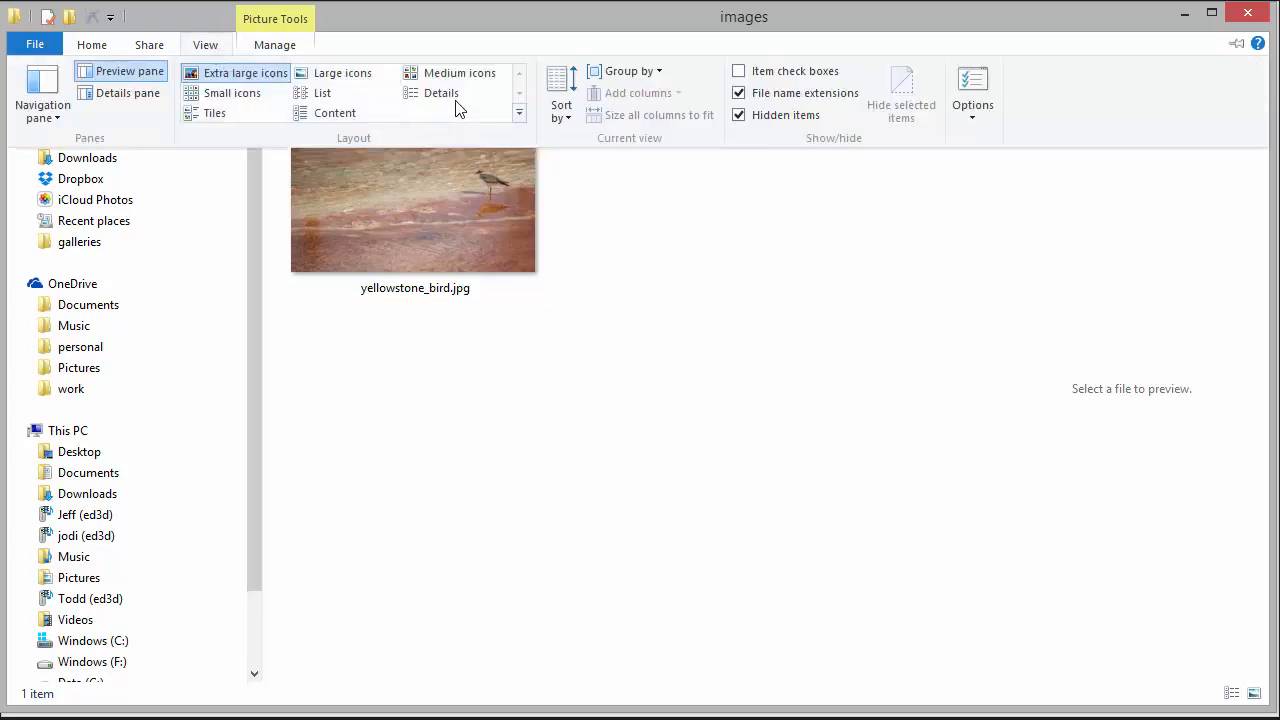
{"action": "left_click", "coordinate": [441, 92]}
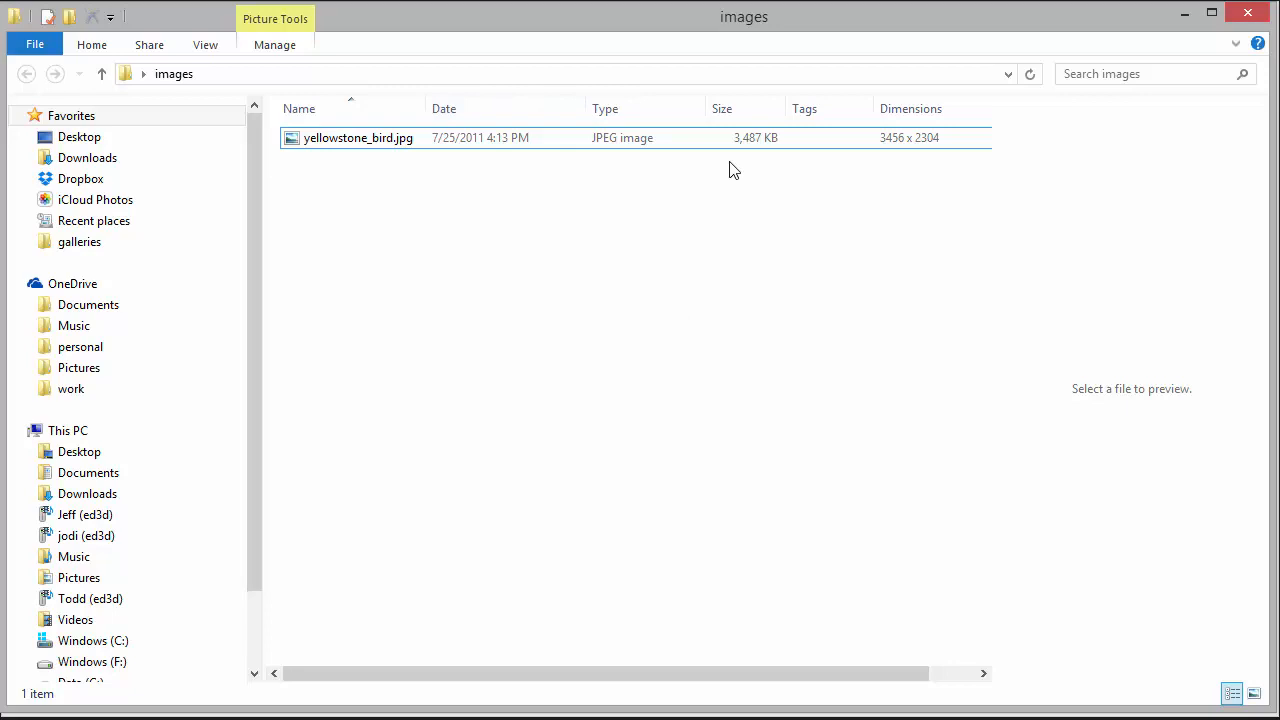
{"action": "mouse_move", "coordinate": [758, 165]}
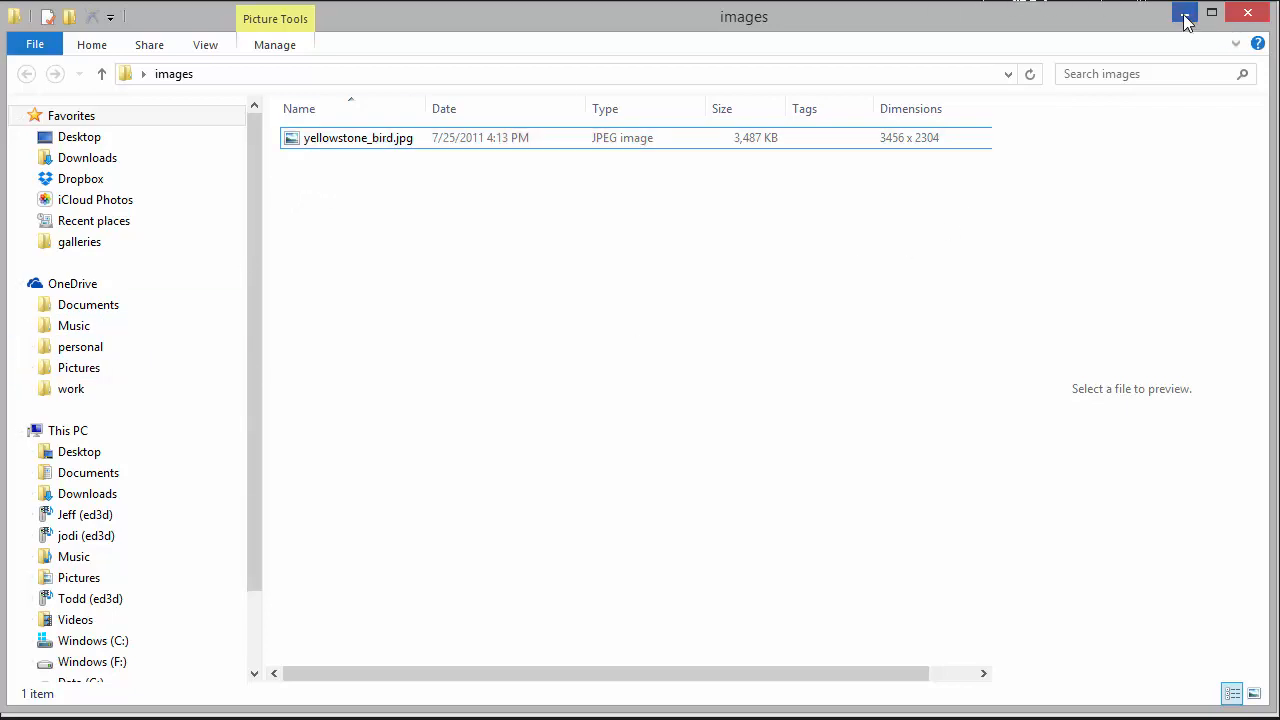
- Minimize File Explorer and close the Camtasia thank-you tab, leaving the Pixlr site showing
{"action": "left_click", "coordinate": [1185, 13]}
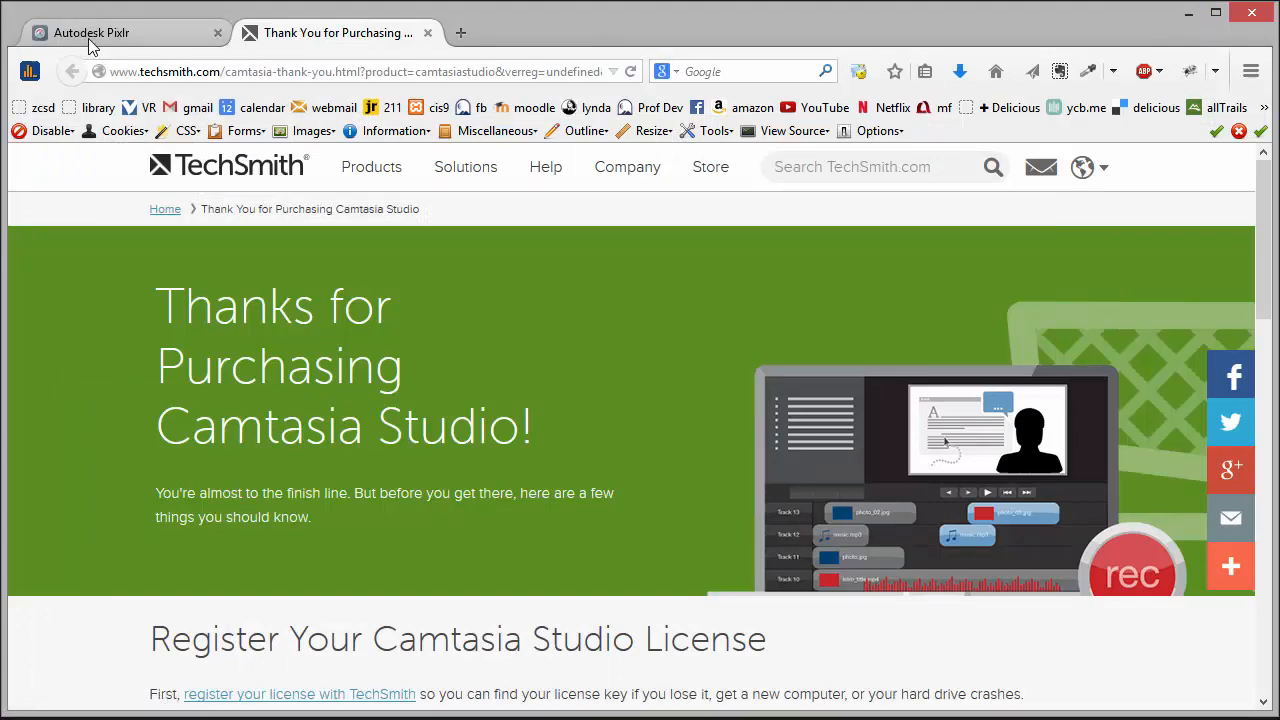
{"action": "left_click", "coordinate": [91, 32]}
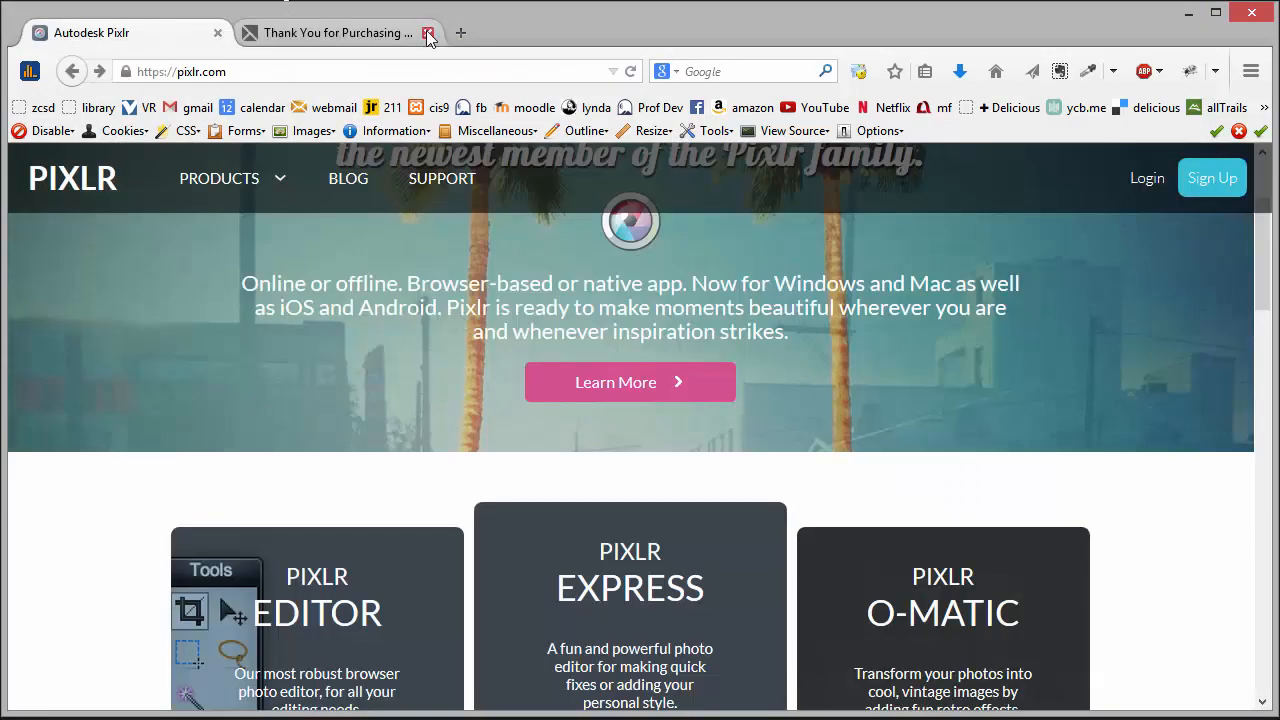
{"action": "left_click", "coordinate": [428, 33]}
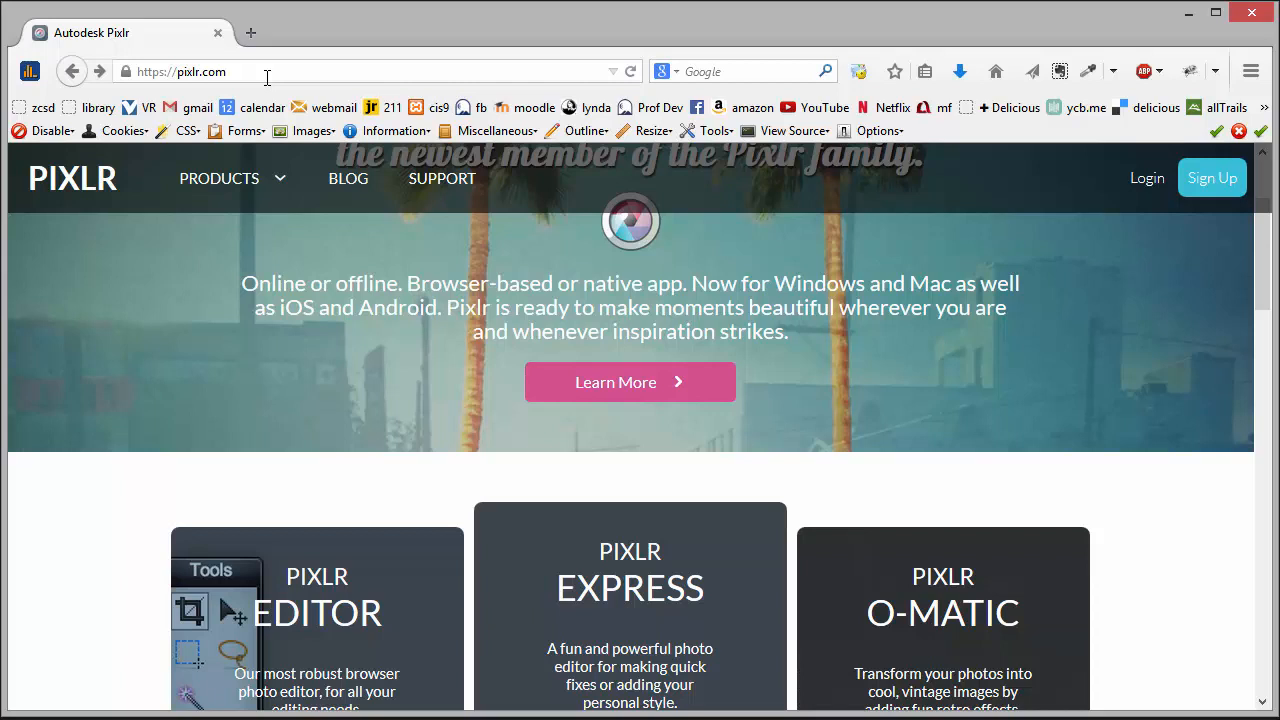
{"action": "mouse_move", "coordinate": [140, 573]}
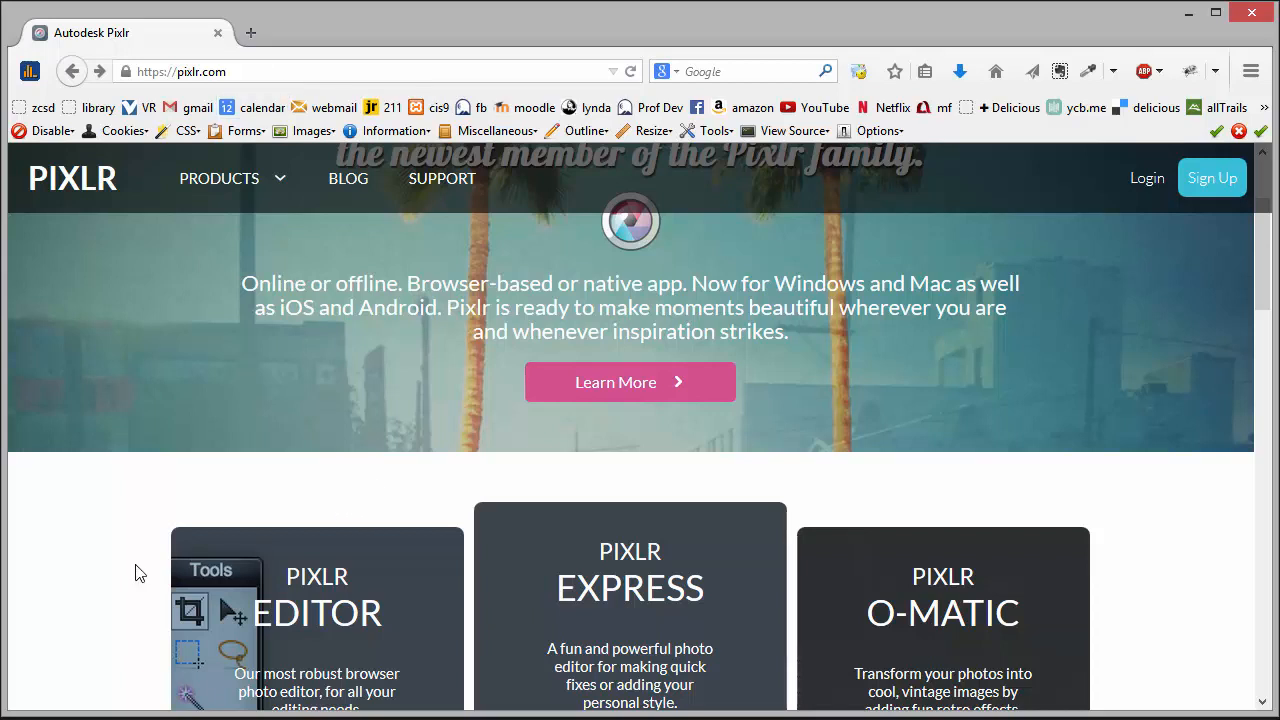
- Launch the Pixlr Editor web app from further down the Pixlr site
{"action": "scroll", "scroll_direction": "down", "scroll_amount": 3}
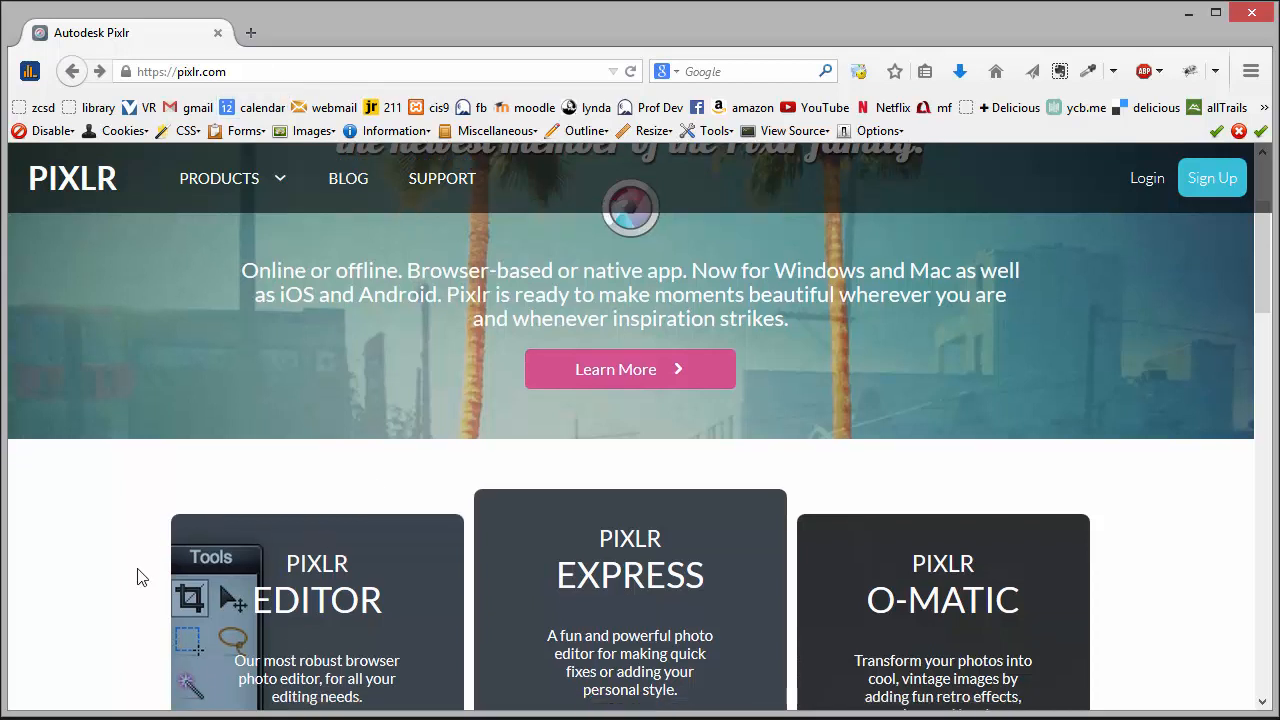
{"action": "scroll", "scroll_direction": "down", "scroll_amount": 3}
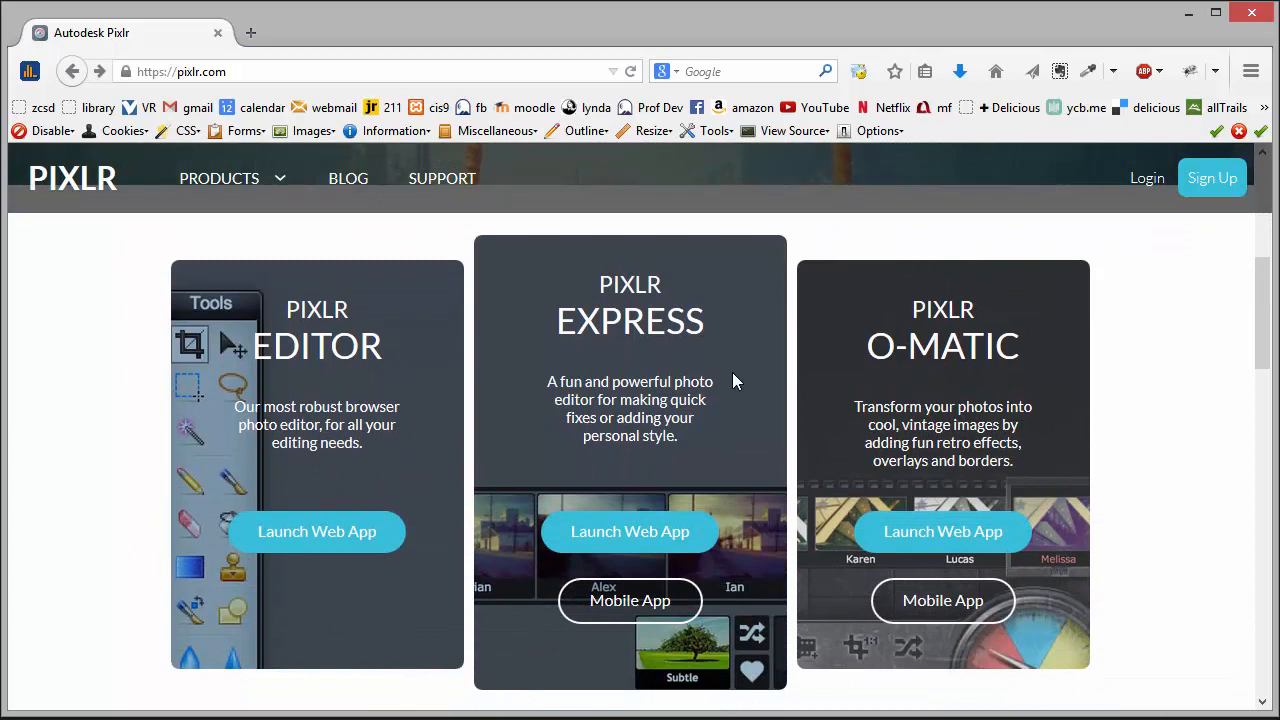
{"action": "mouse_move", "coordinate": [1186, 461]}
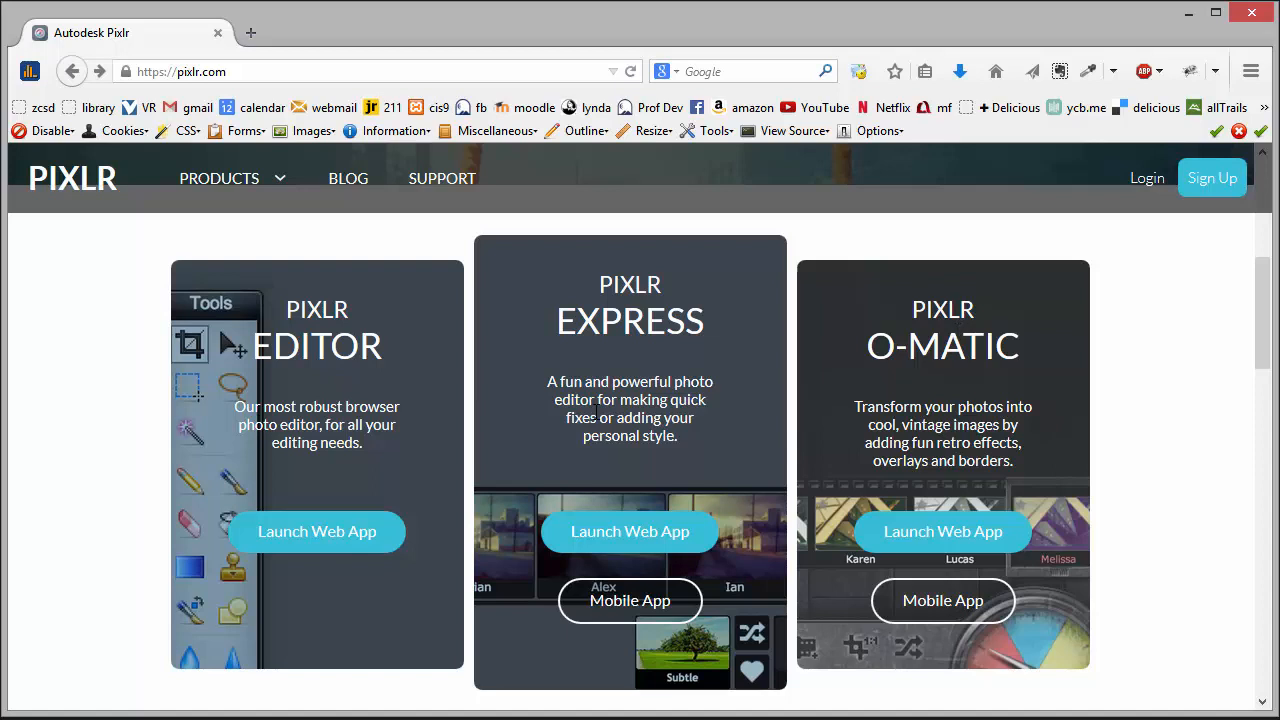
{"action": "left_click", "coordinate": [317, 531]}
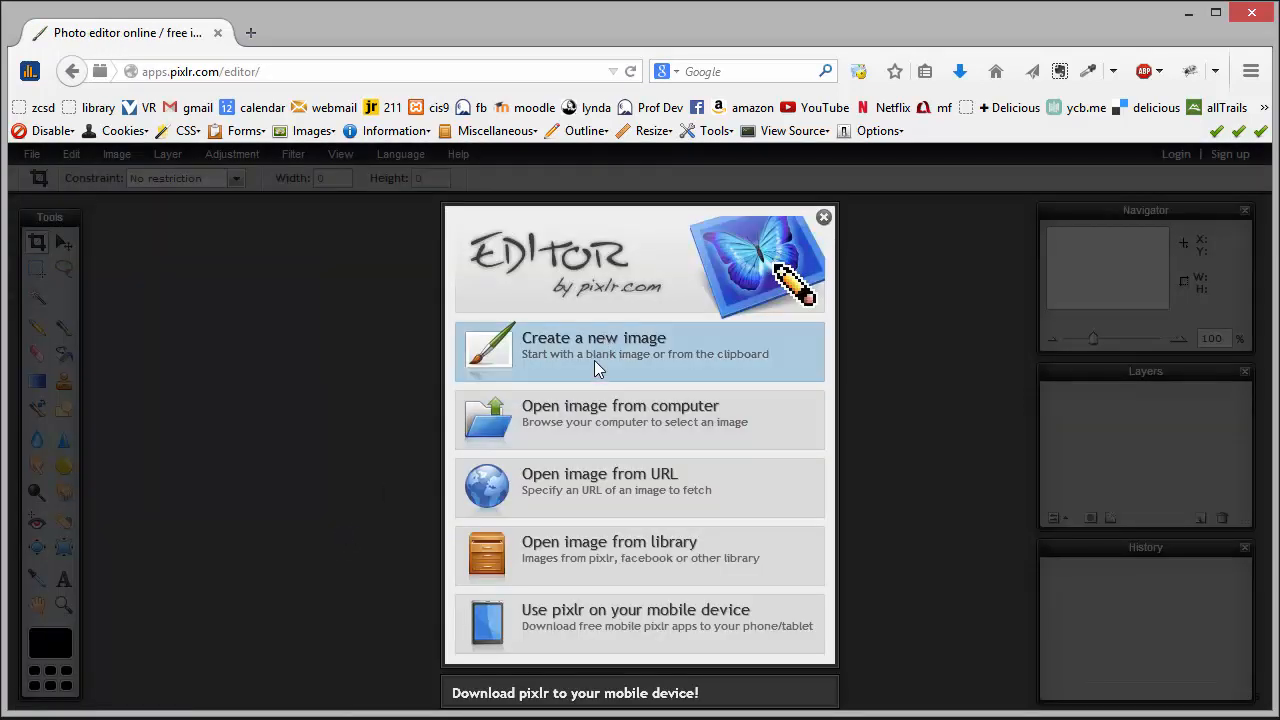
- Open yellowstone_bird.jpg from the computer's images folder in Pixlr Editor
{"action": "left_click", "coordinate": [639, 413]}
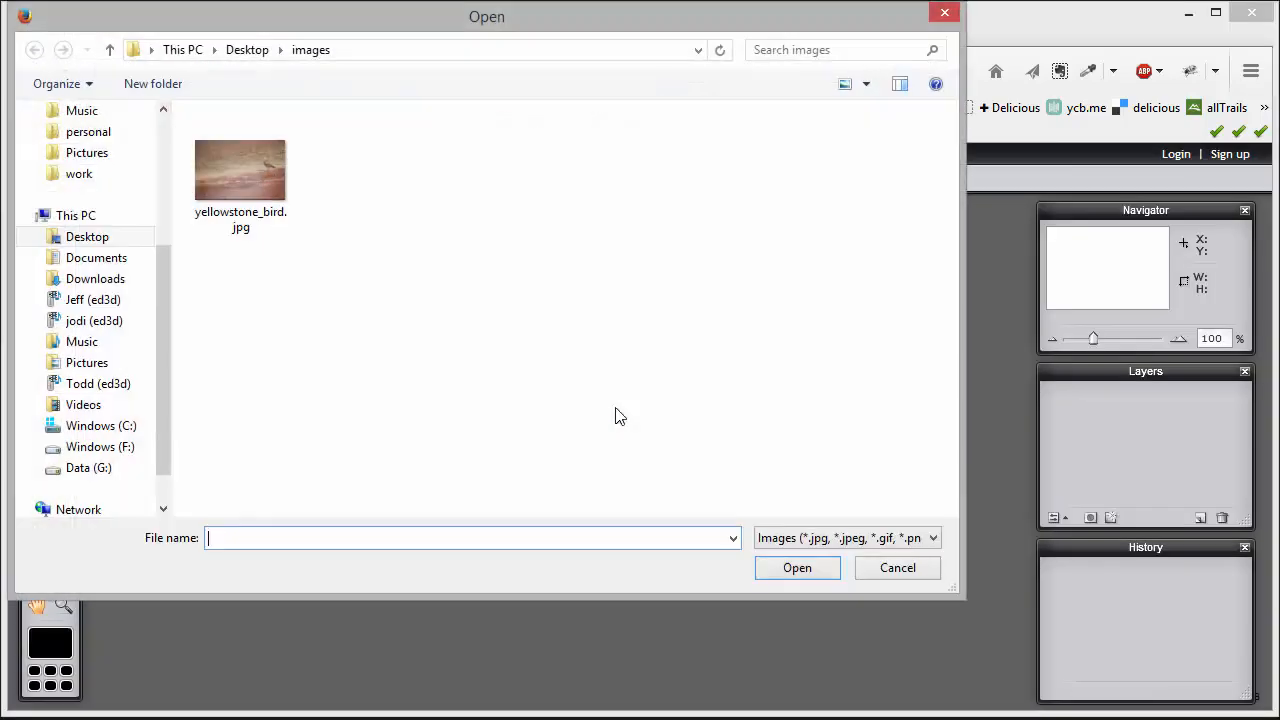
{"action": "left_click", "coordinate": [240, 170]}
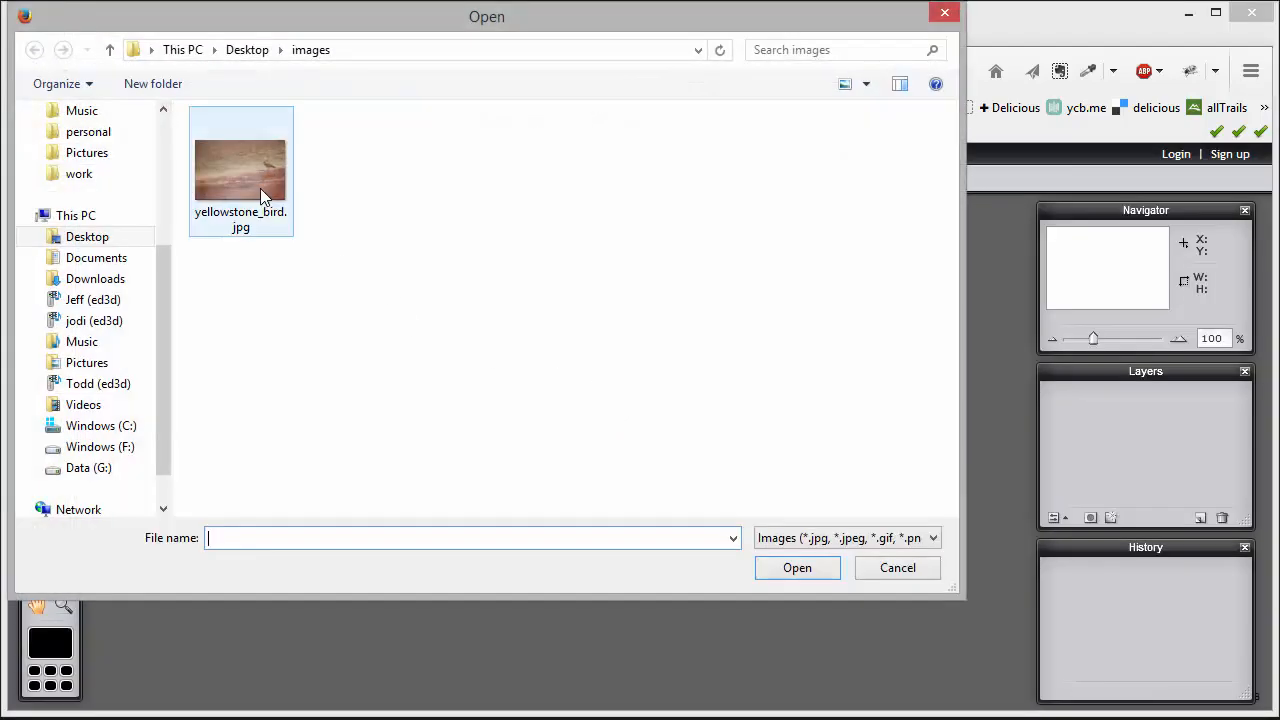
{"action": "left_click", "coordinate": [797, 567]}
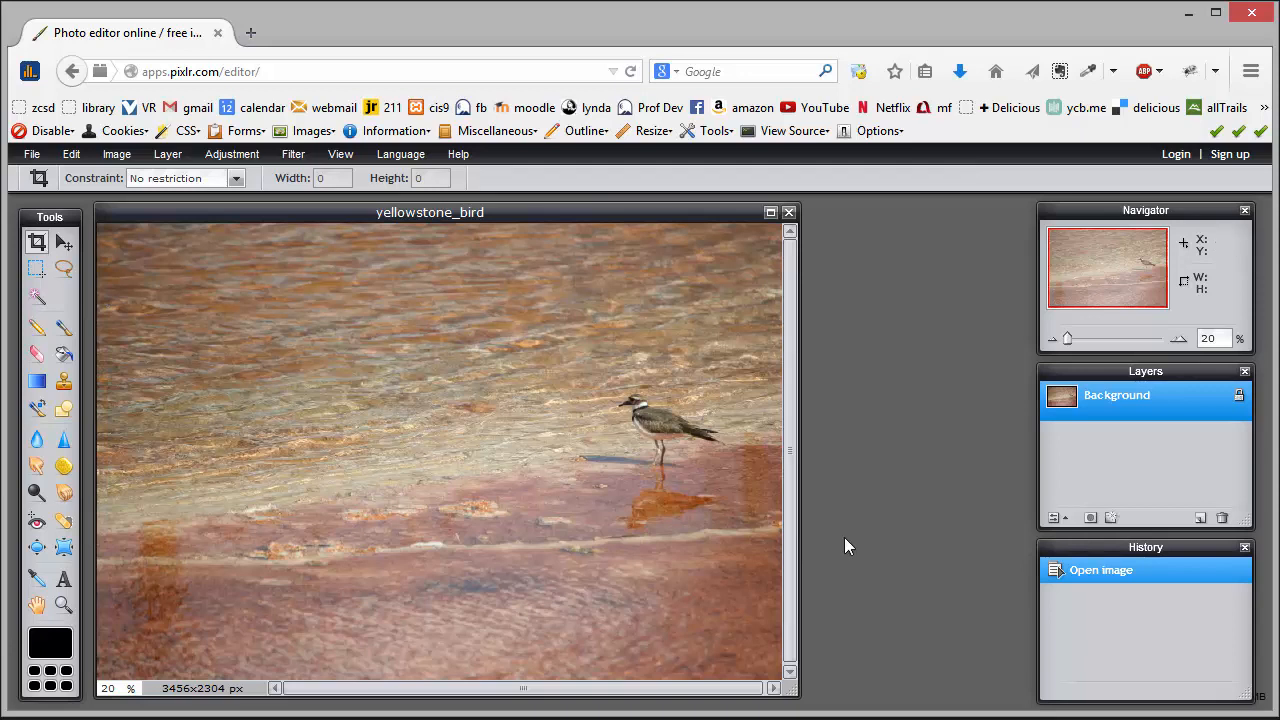
{"action": "mouse_move", "coordinate": [780, 550]}
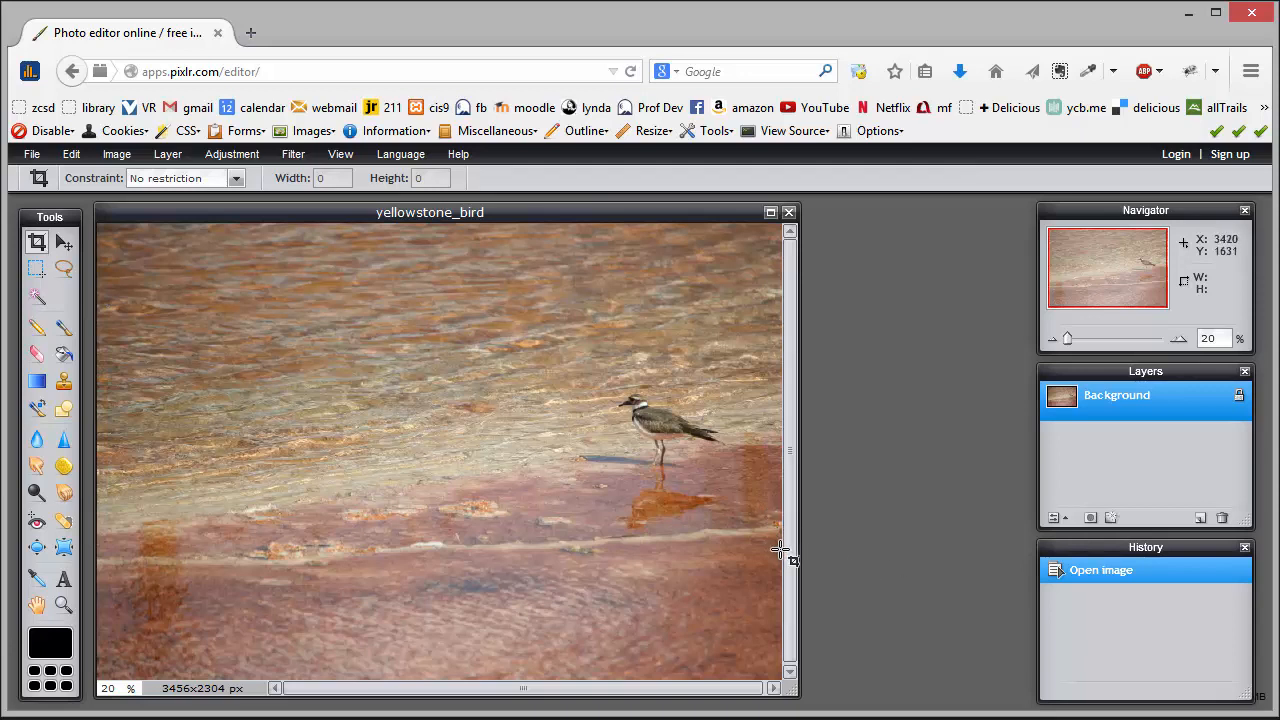
- Drag a crop box of about 3425 × 945 px across the photo, bird on the right
{"action": "left_click_drag", "start_coordinate": [98, 378], "coordinate": [783, 550]}
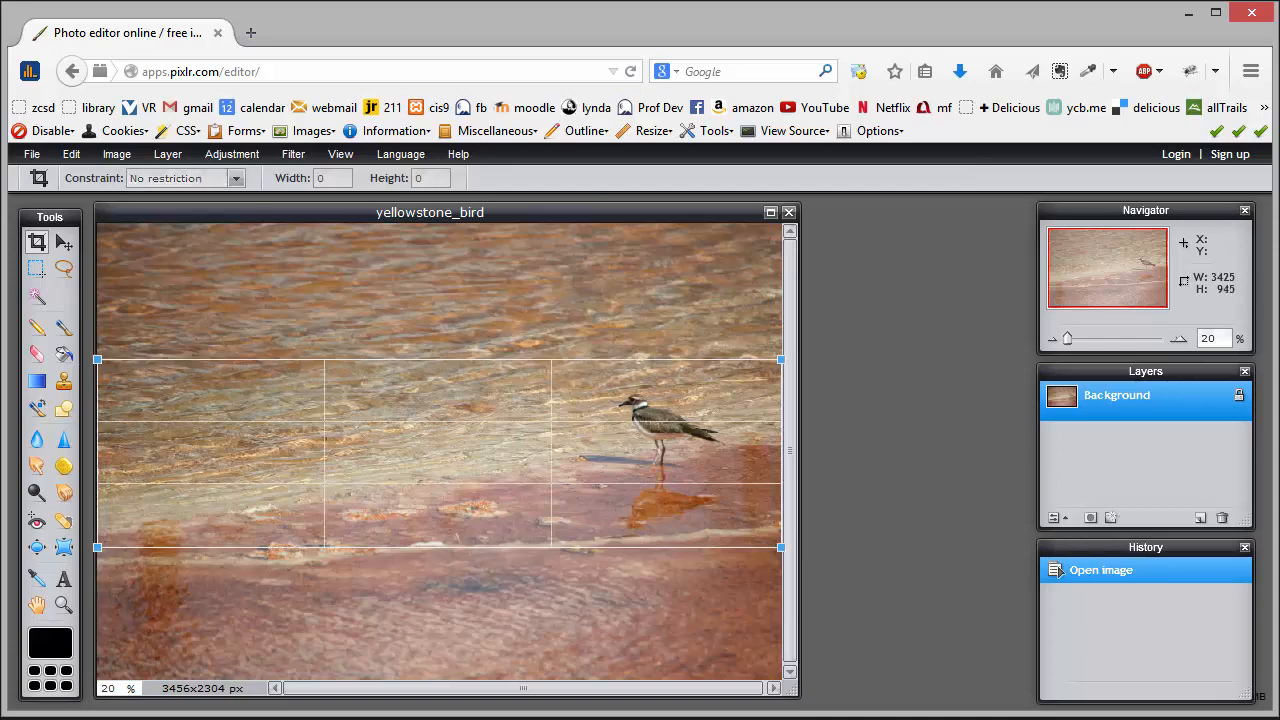
{"action": "mouse_move", "coordinate": [268, 396]}
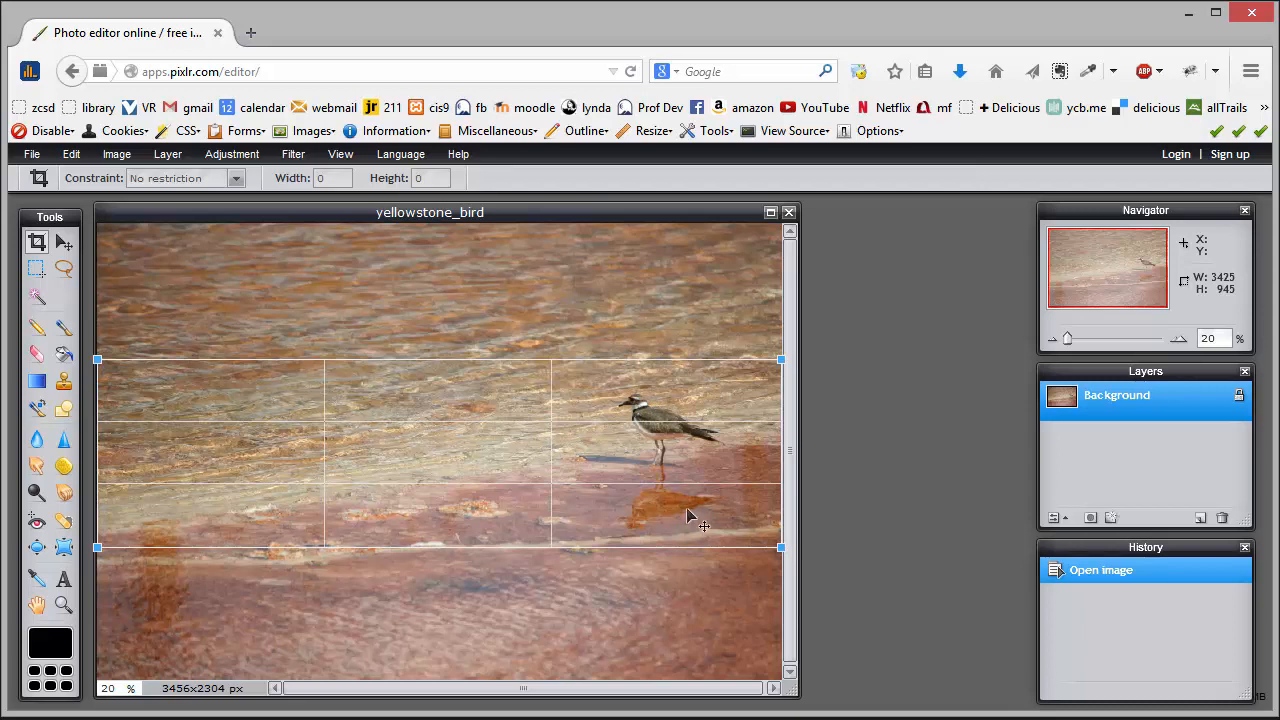
{"action": "mouse_move", "coordinate": [675, 408]}
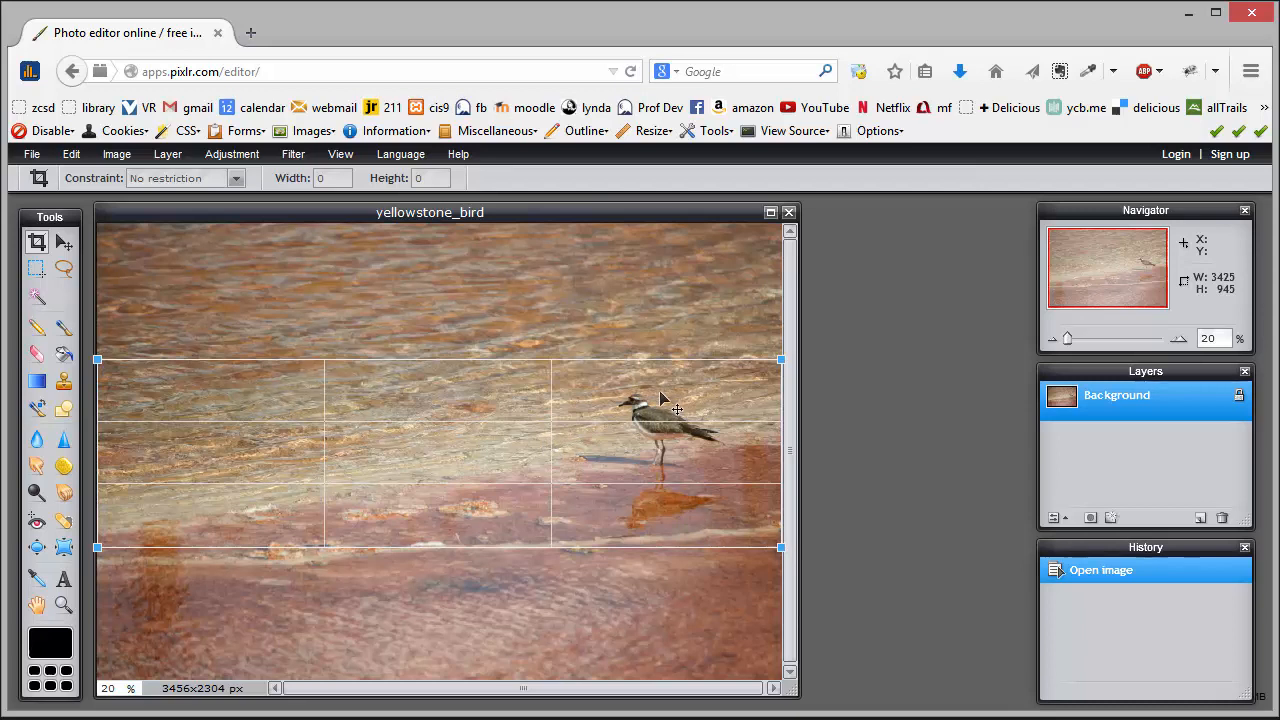
{"action": "mouse_move", "coordinate": [600, 442]}
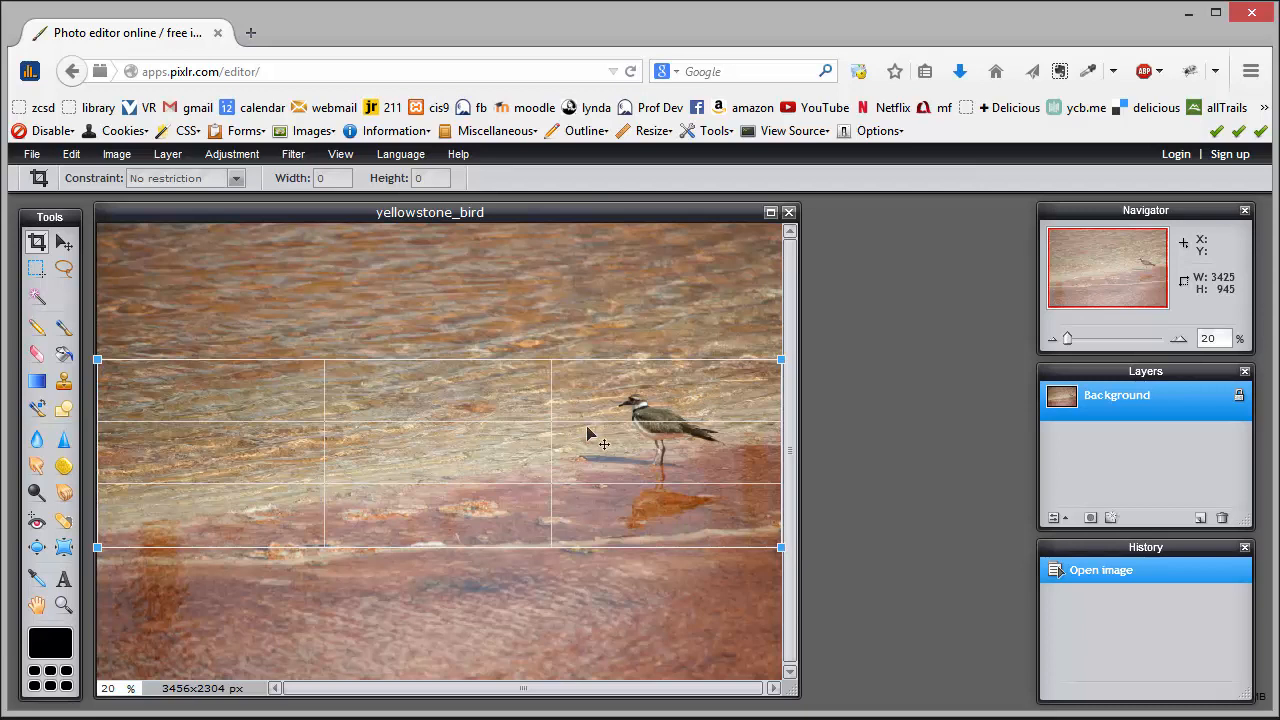
{"action": "mouse_move", "coordinate": [569, 439]}
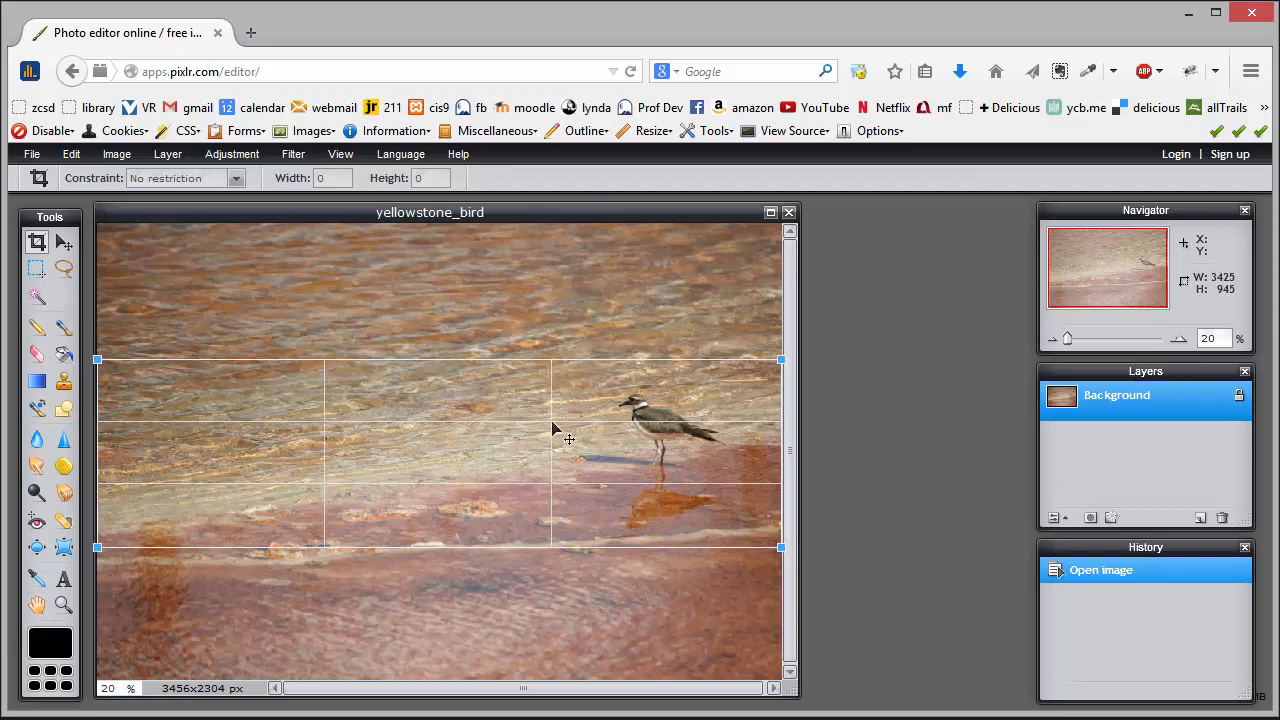
{"action": "mouse_move", "coordinate": [585, 425]}
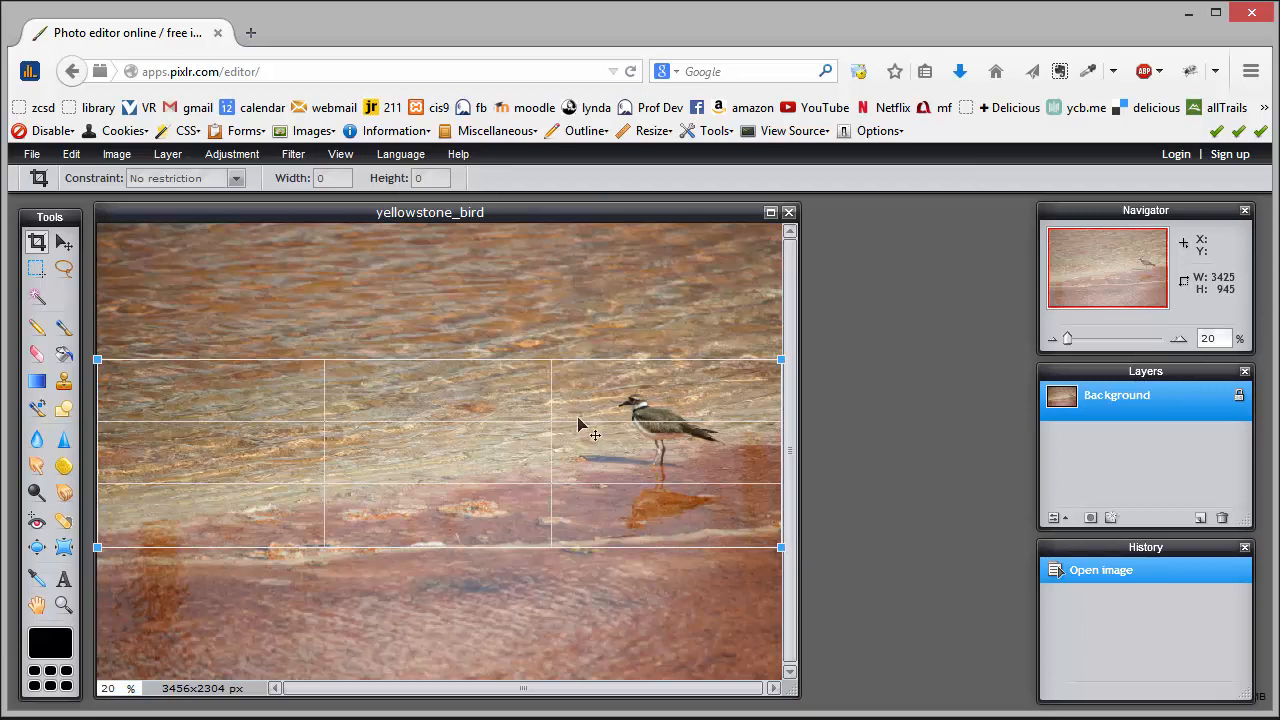
{"action": "mouse_move", "coordinate": [583, 420]}
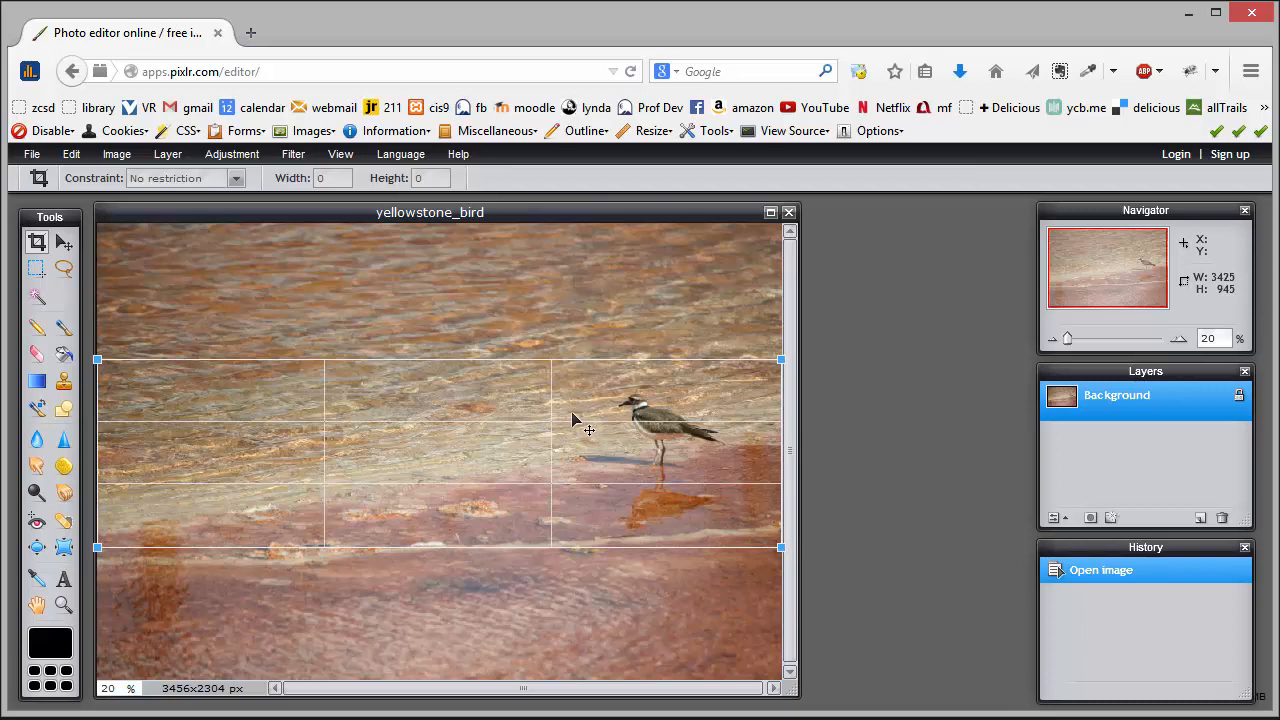
{"action": "mouse_move", "coordinate": [455, 400]}
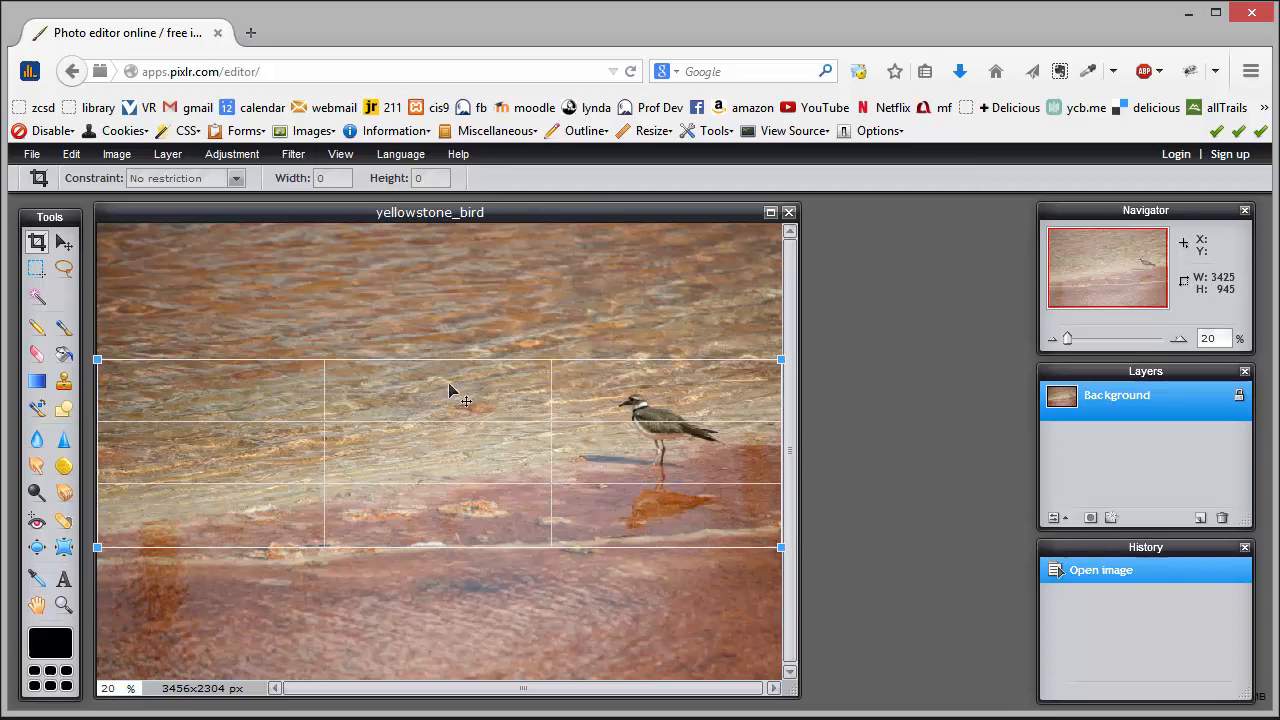
{"action": "mouse_move", "coordinate": [648, 440]}
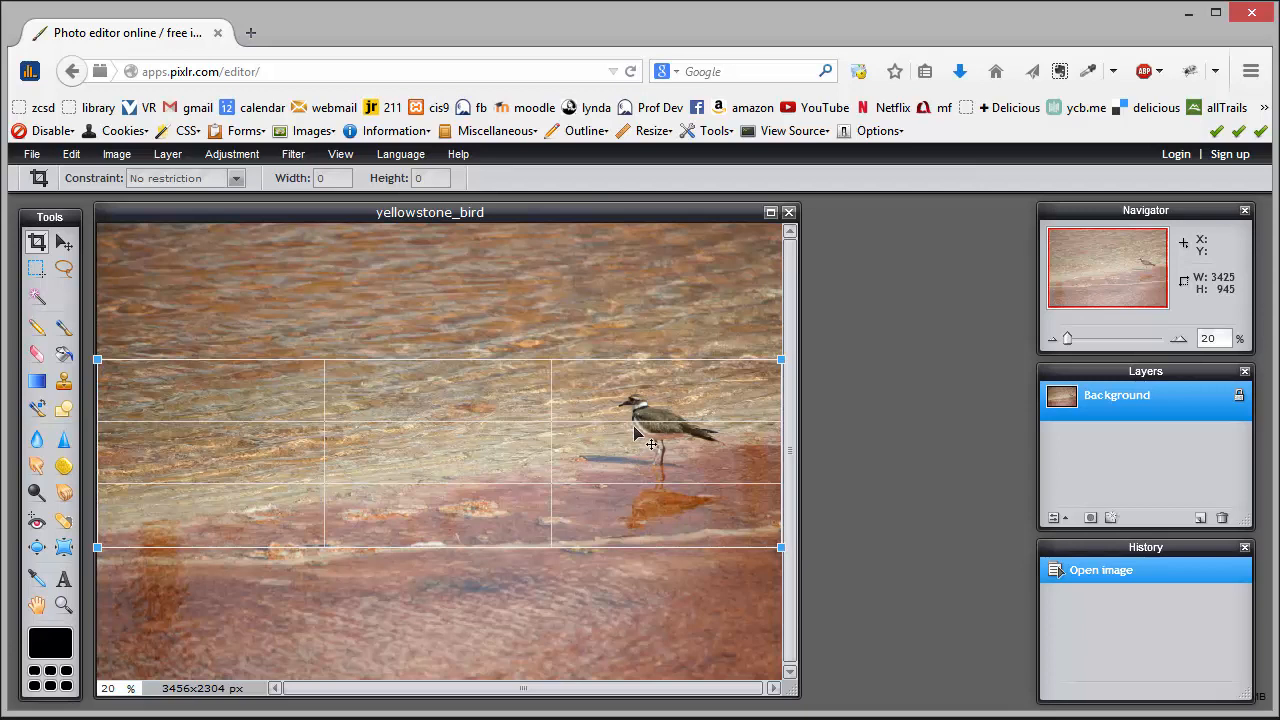
{"action": "mouse_move", "coordinate": [645, 450]}
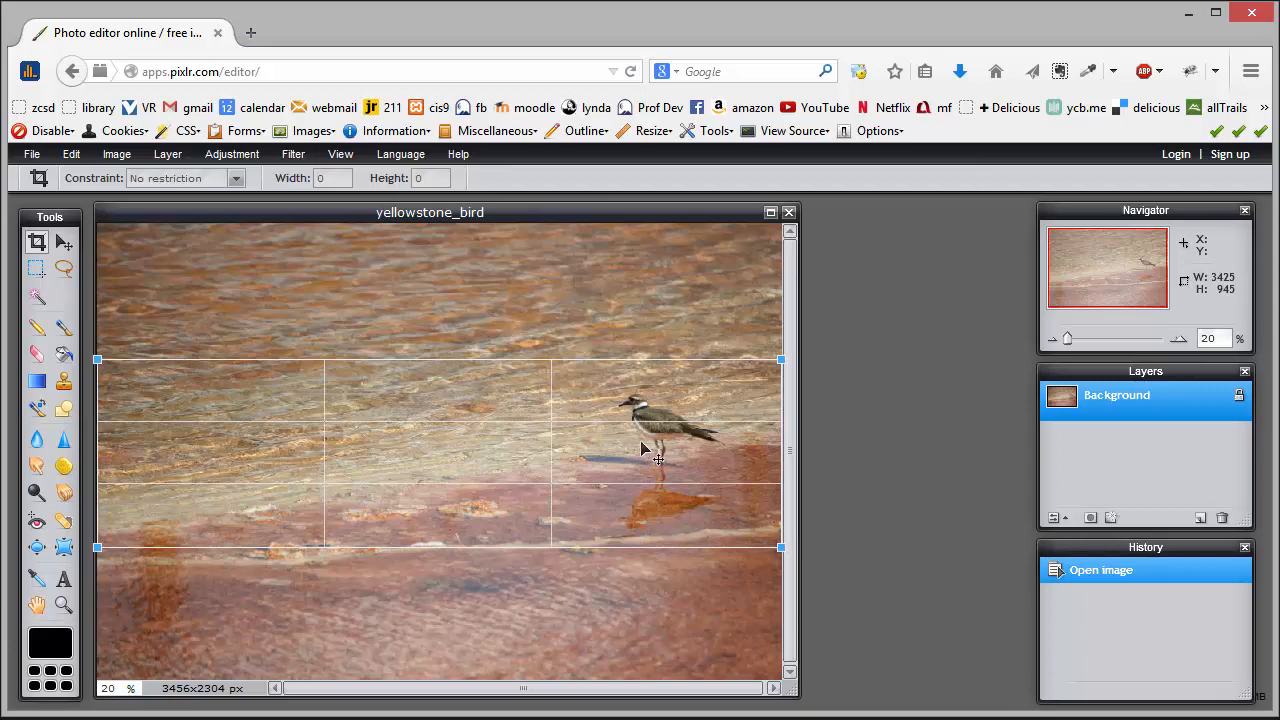
{"action": "mouse_move", "coordinate": [625, 498]}
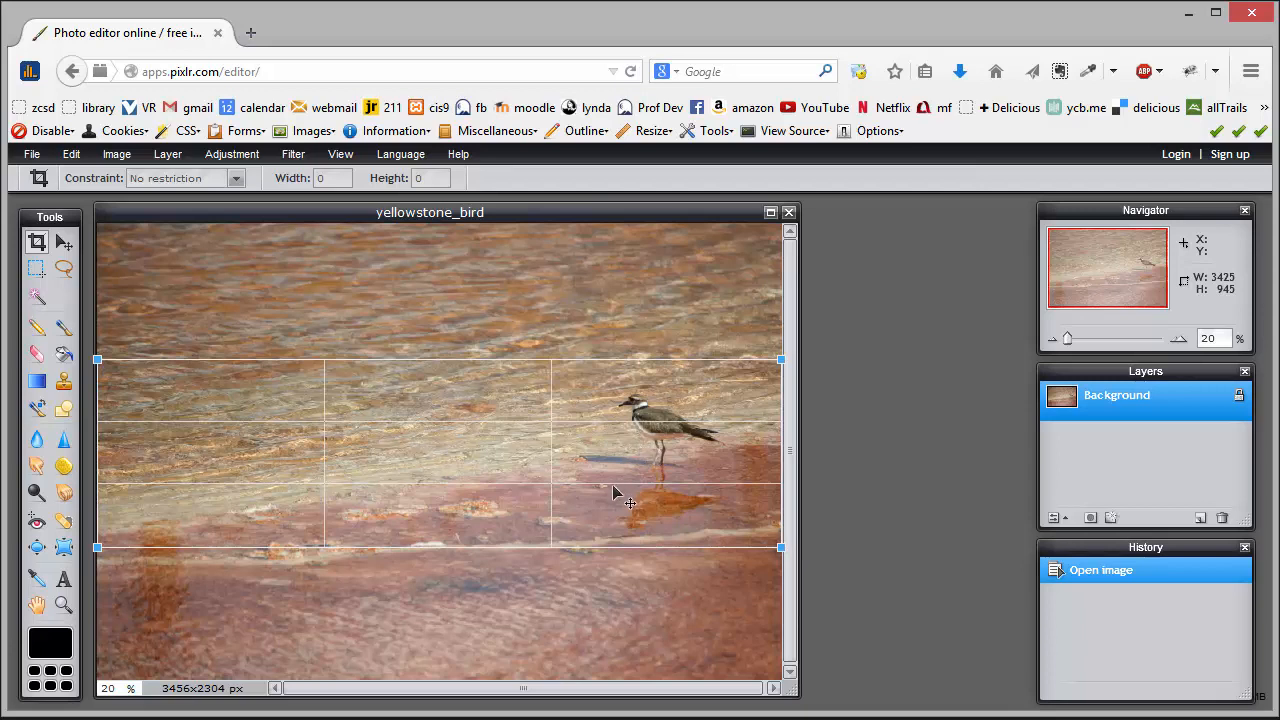
{"action": "mouse_move", "coordinate": [448, 413]}
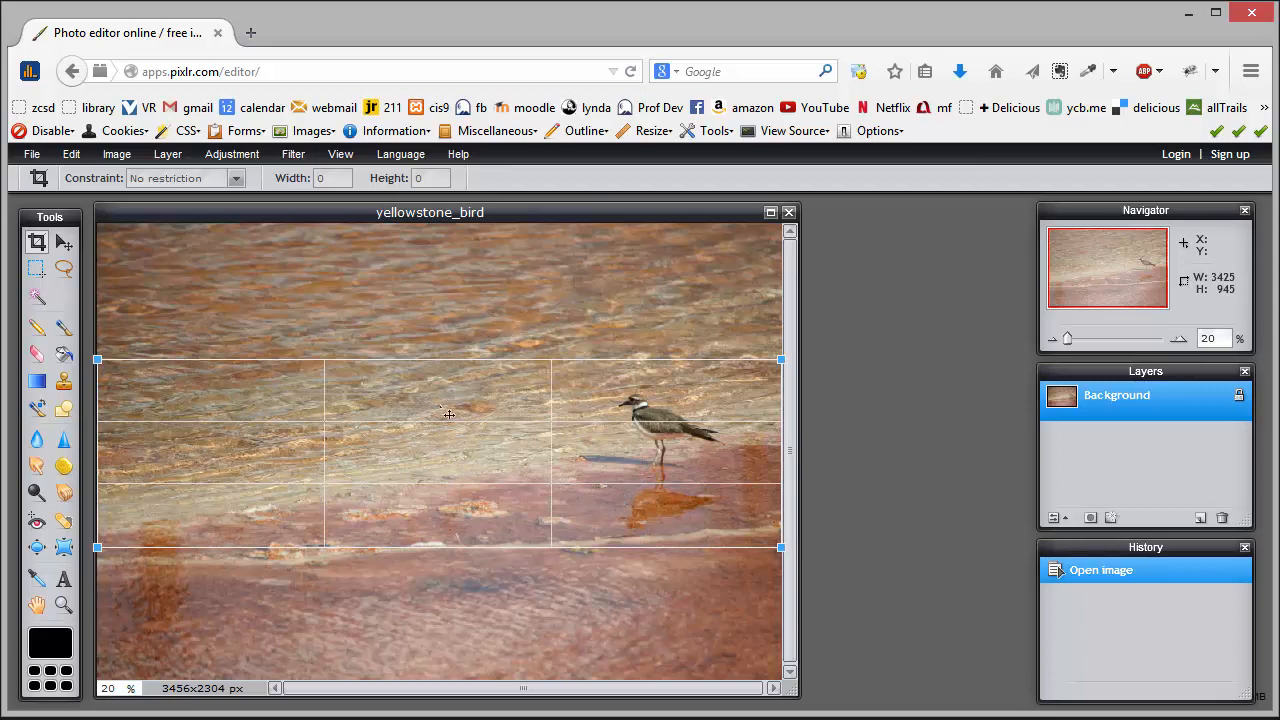
{"action": "mouse_move", "coordinate": [447, 413]}
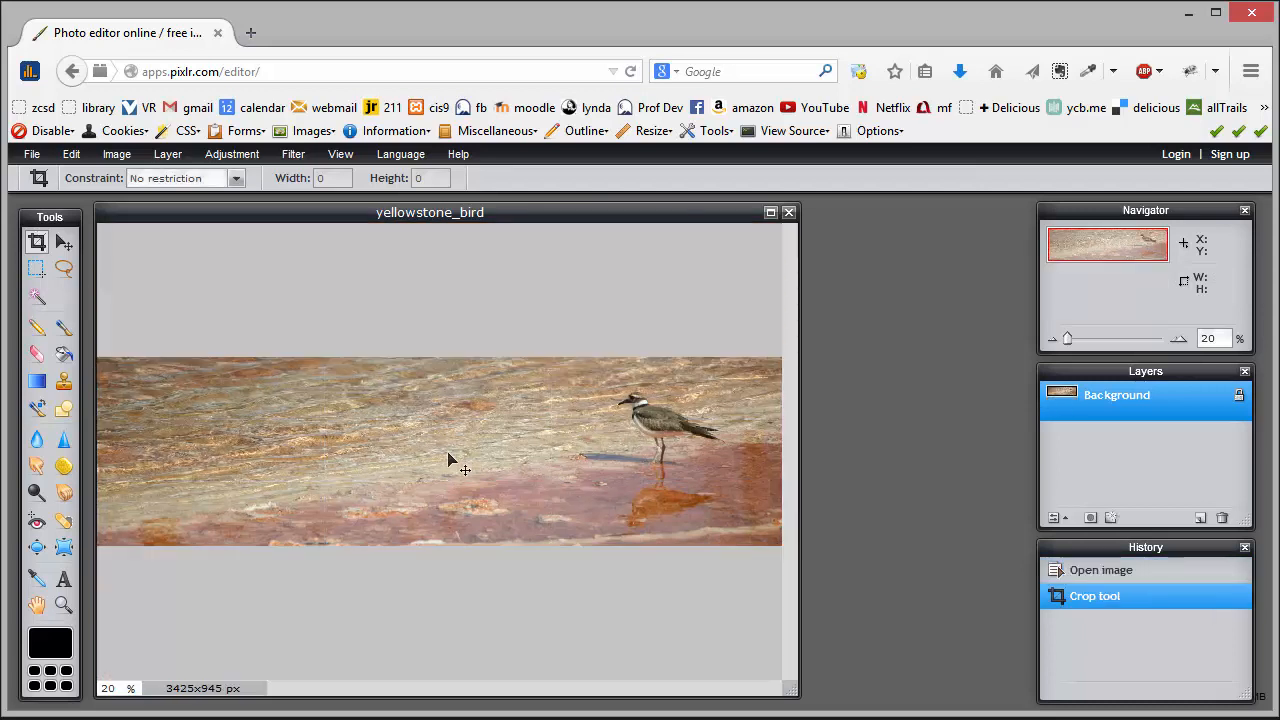
{"action": "mouse_move", "coordinate": [310, 328]}
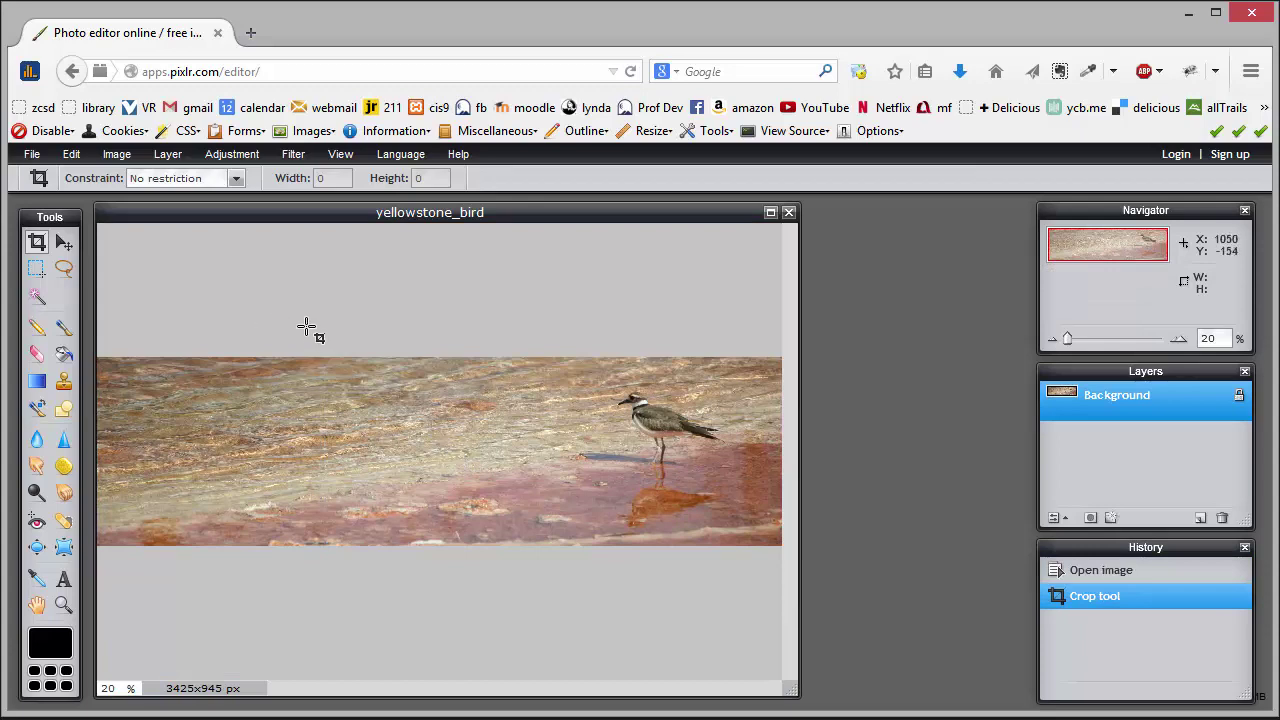
- Set the image size to width 960 with proportions constrained, giving 960 × 265 px
{"action": "left_click", "coordinate": [116, 153]}
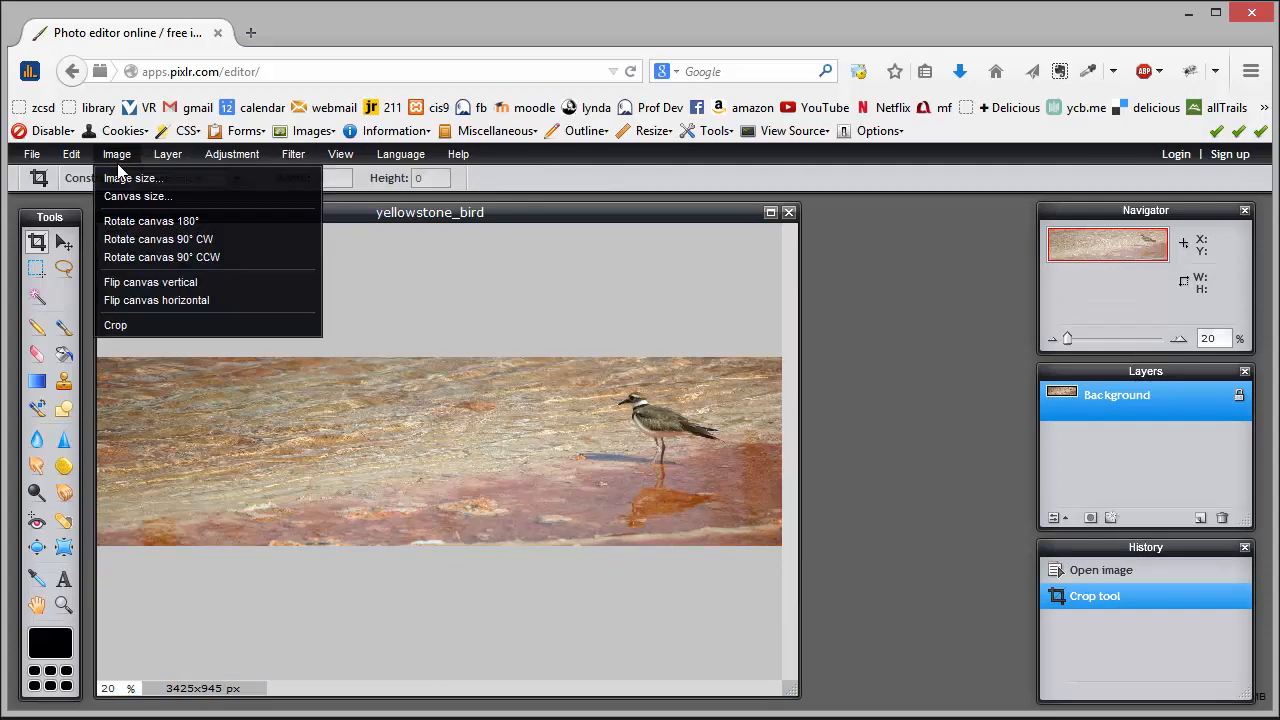
{"action": "left_click", "coordinate": [134, 178]}
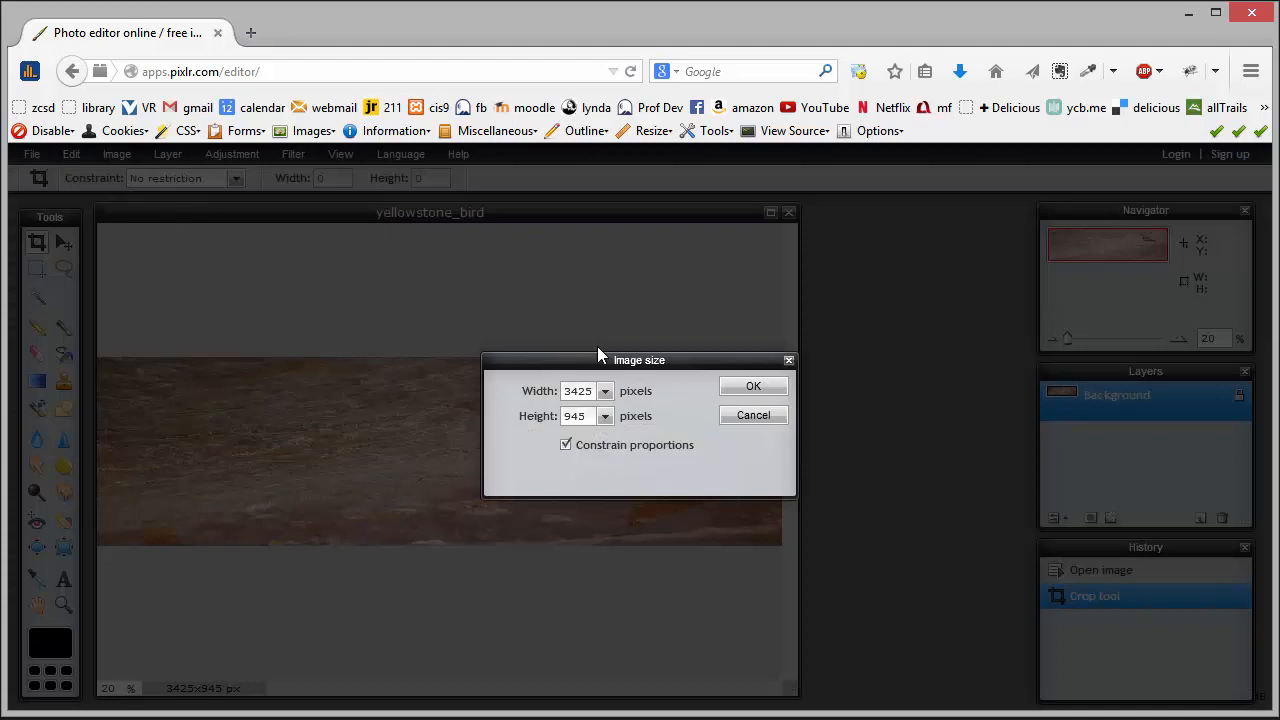
{"action": "triple_click", "coordinate": [578, 390]}
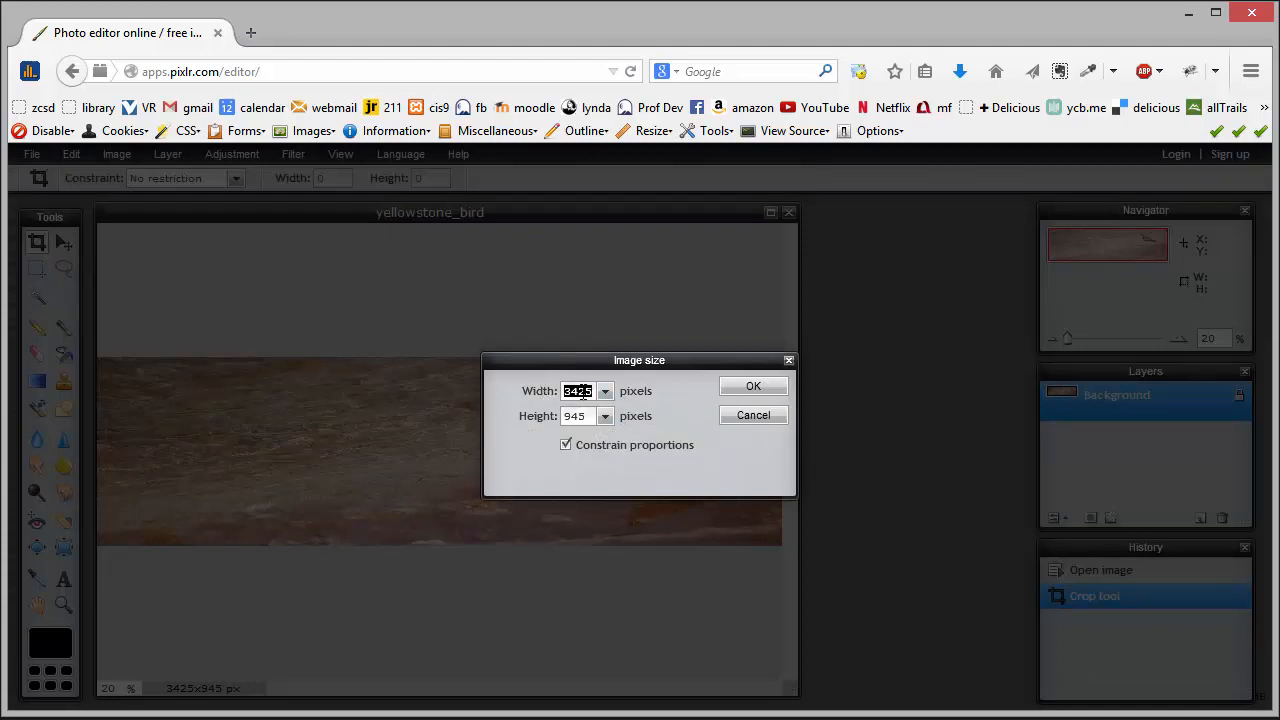
{"action": "type", "text": "960"}
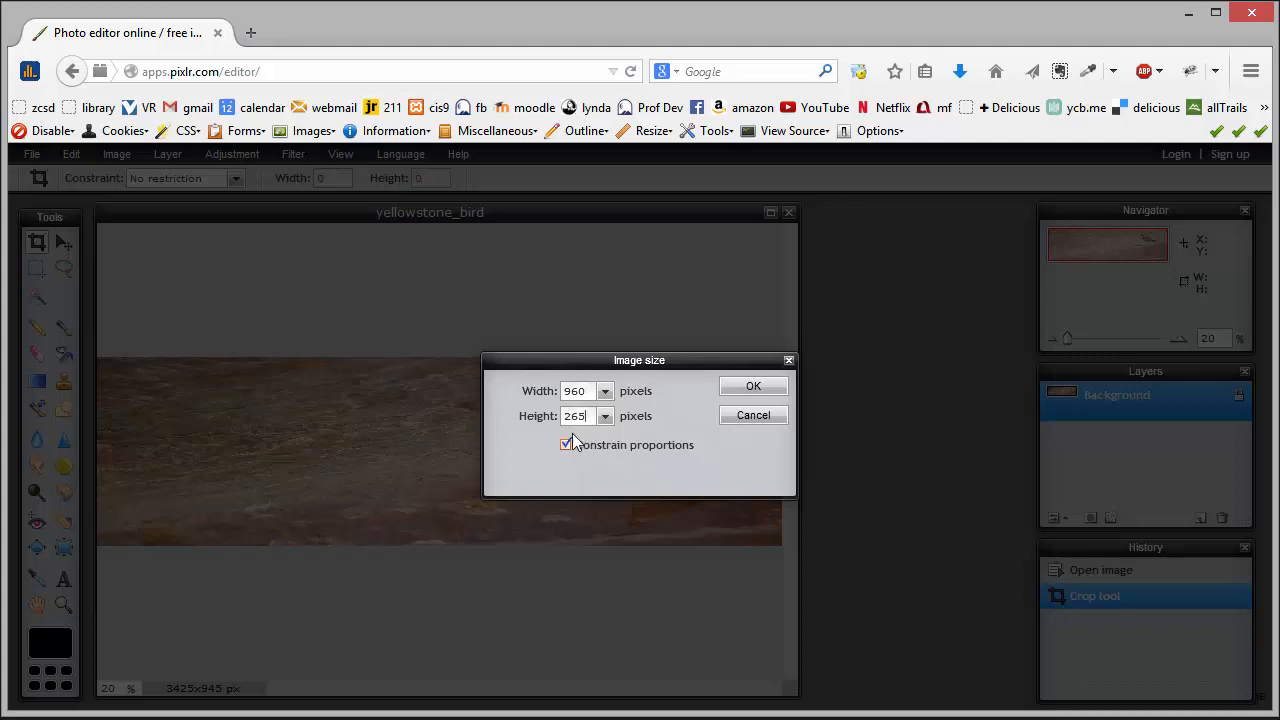
{"action": "left_click", "coordinate": [753, 386]}
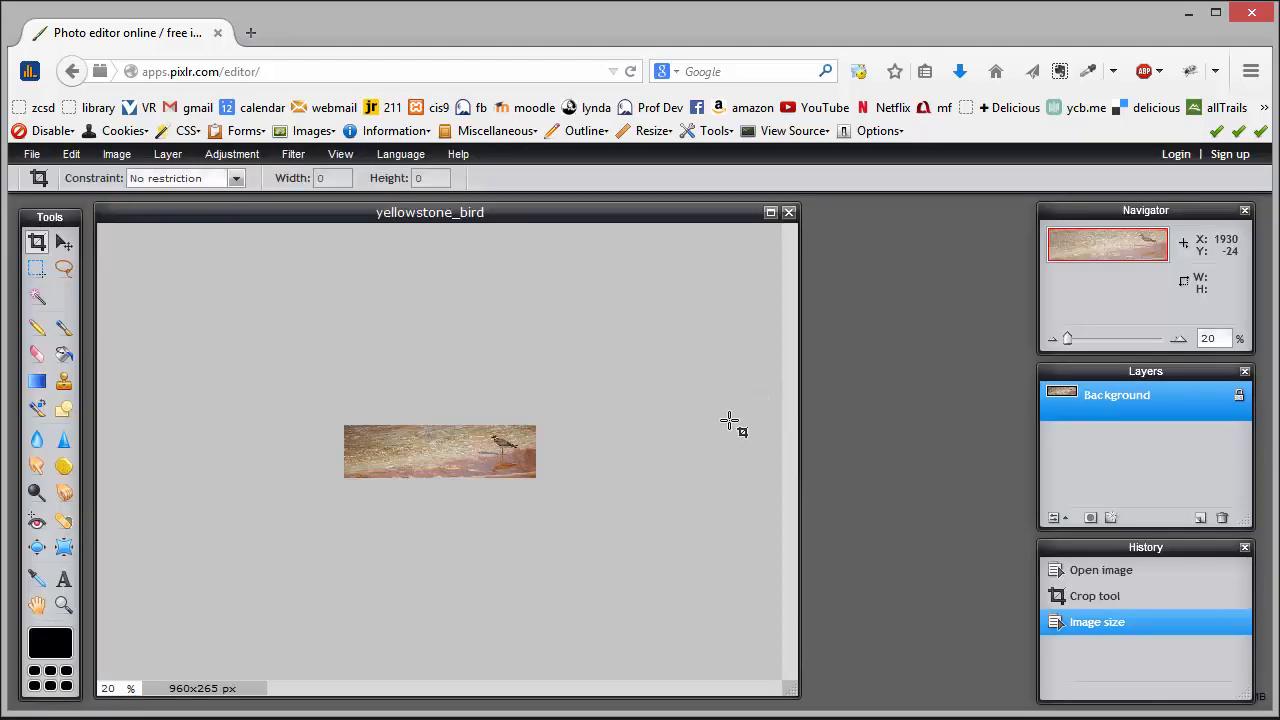
{"action": "mouse_move", "coordinate": [668, 414]}
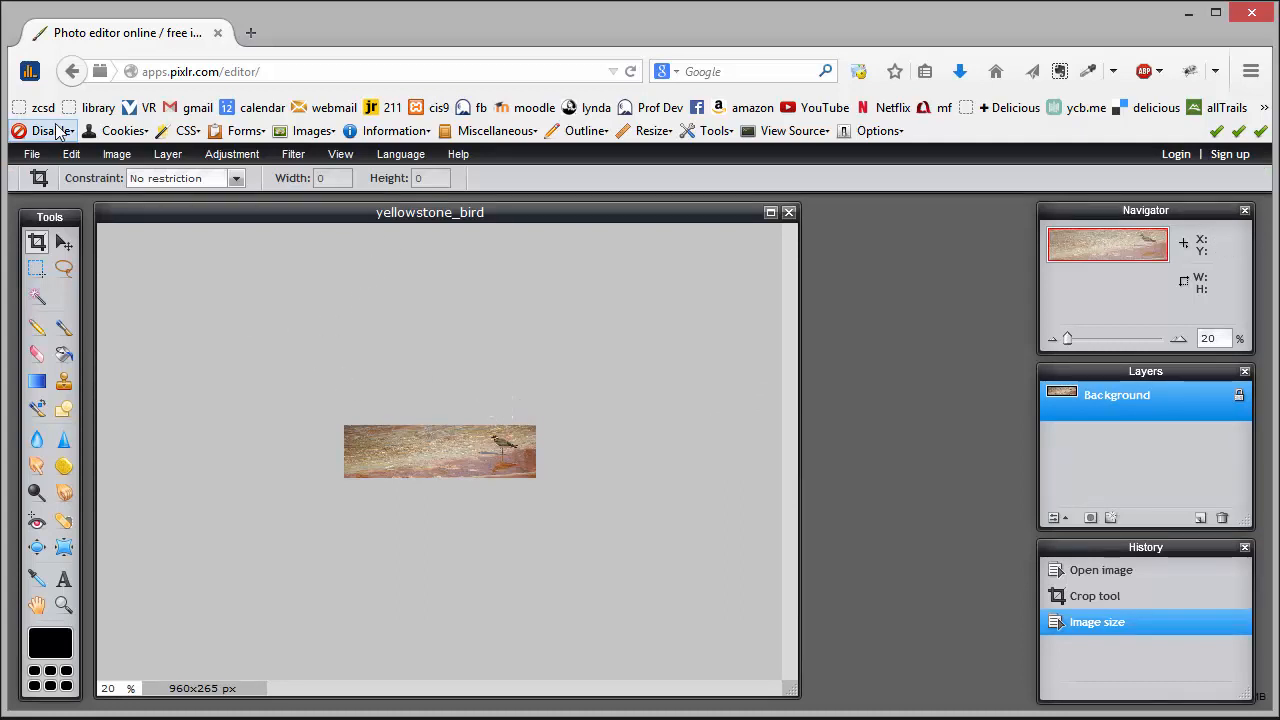
- Save the image as yellowstone_bird.jpg, a quality-80 JPEG, on the Desktop
{"action": "left_click", "coordinate": [32, 153]}
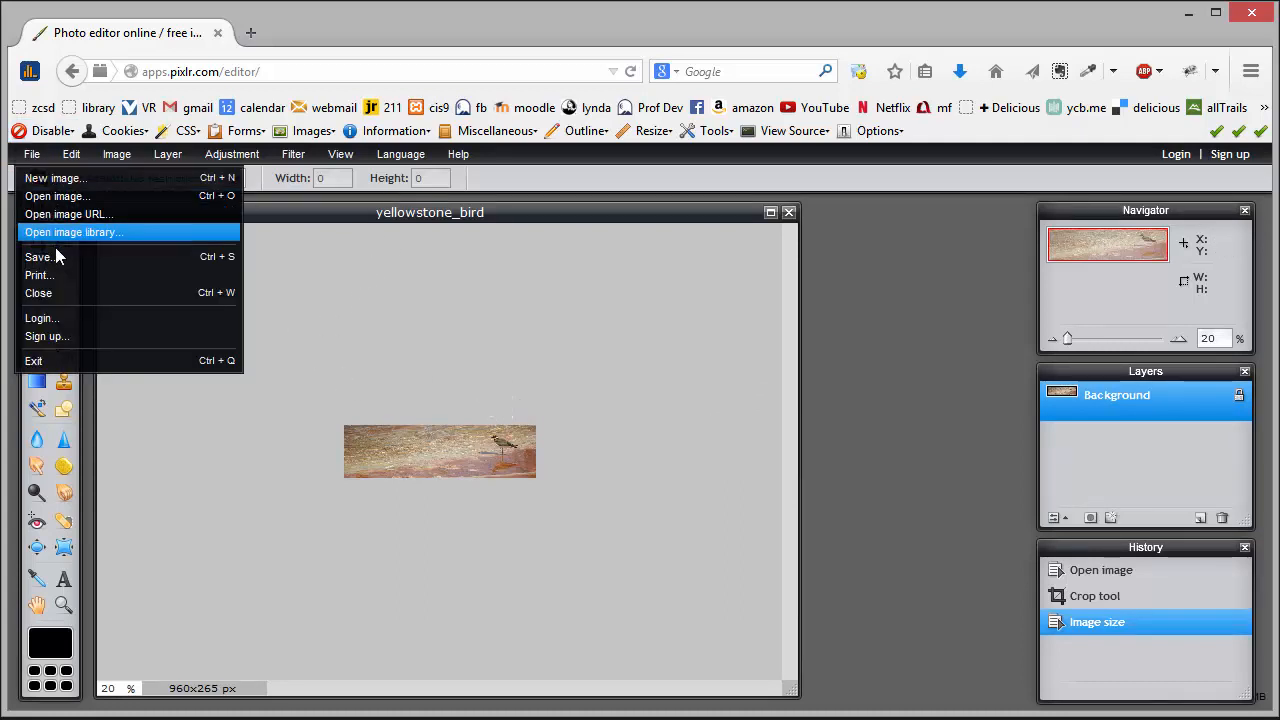
{"action": "left_click", "coordinate": [40, 257]}
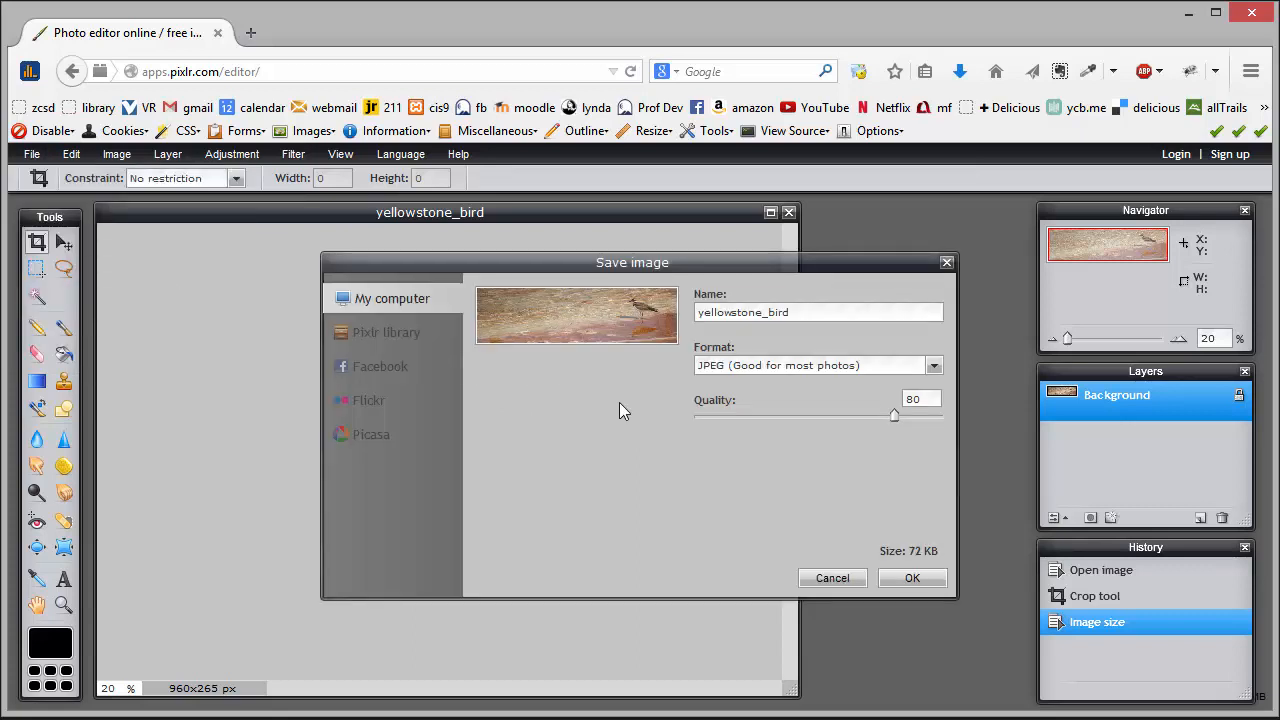
{"action": "mouse_move", "coordinate": [750, 360]}
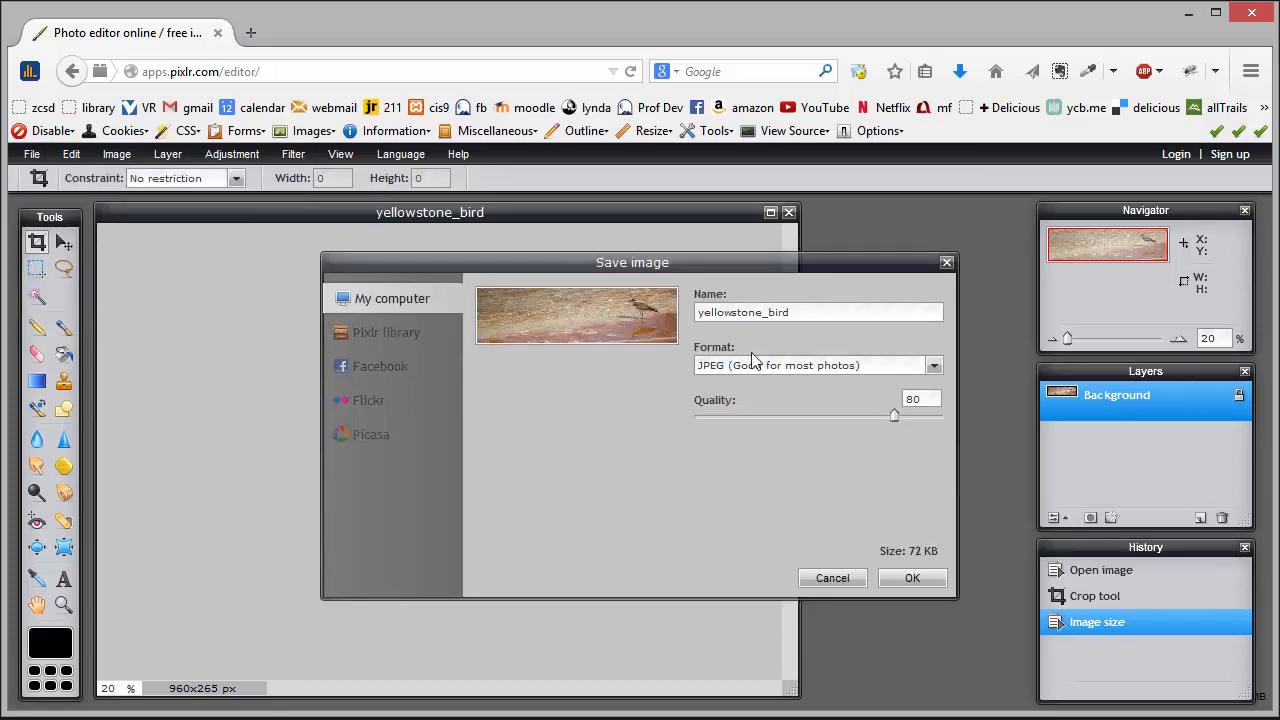
{"action": "mouse_move", "coordinate": [912, 578]}
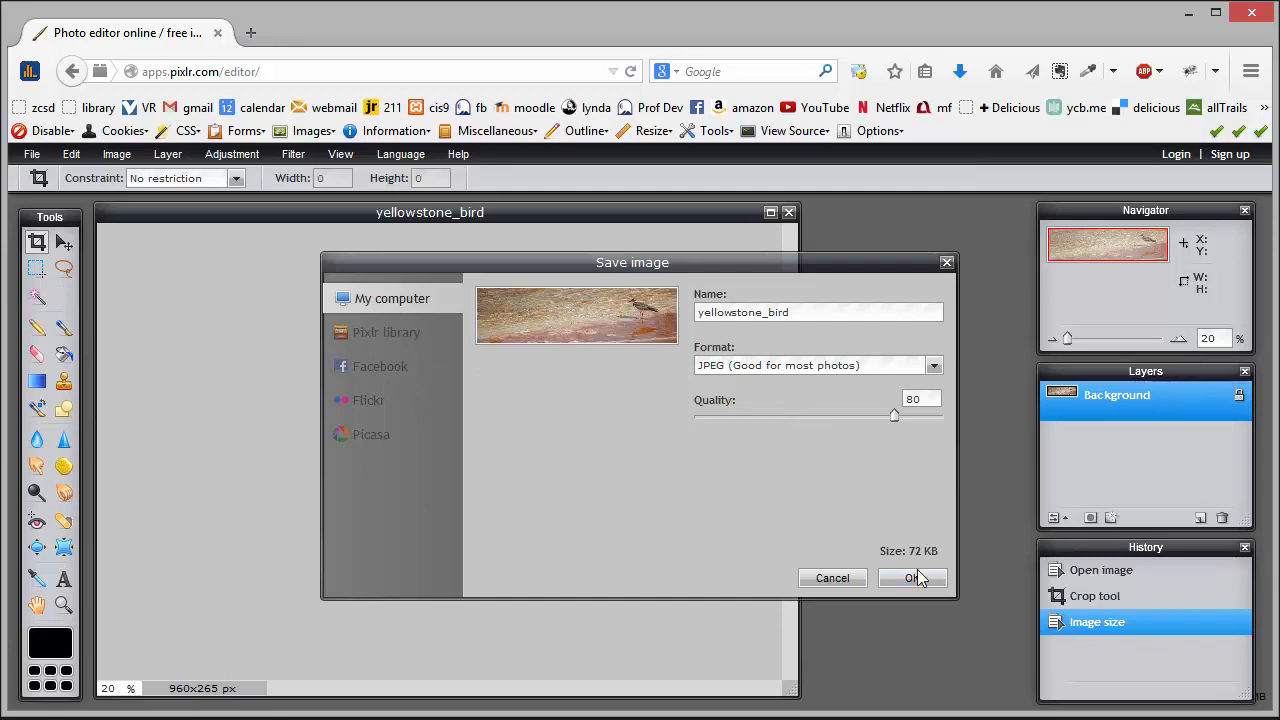
{"action": "left_click", "coordinate": [911, 578]}
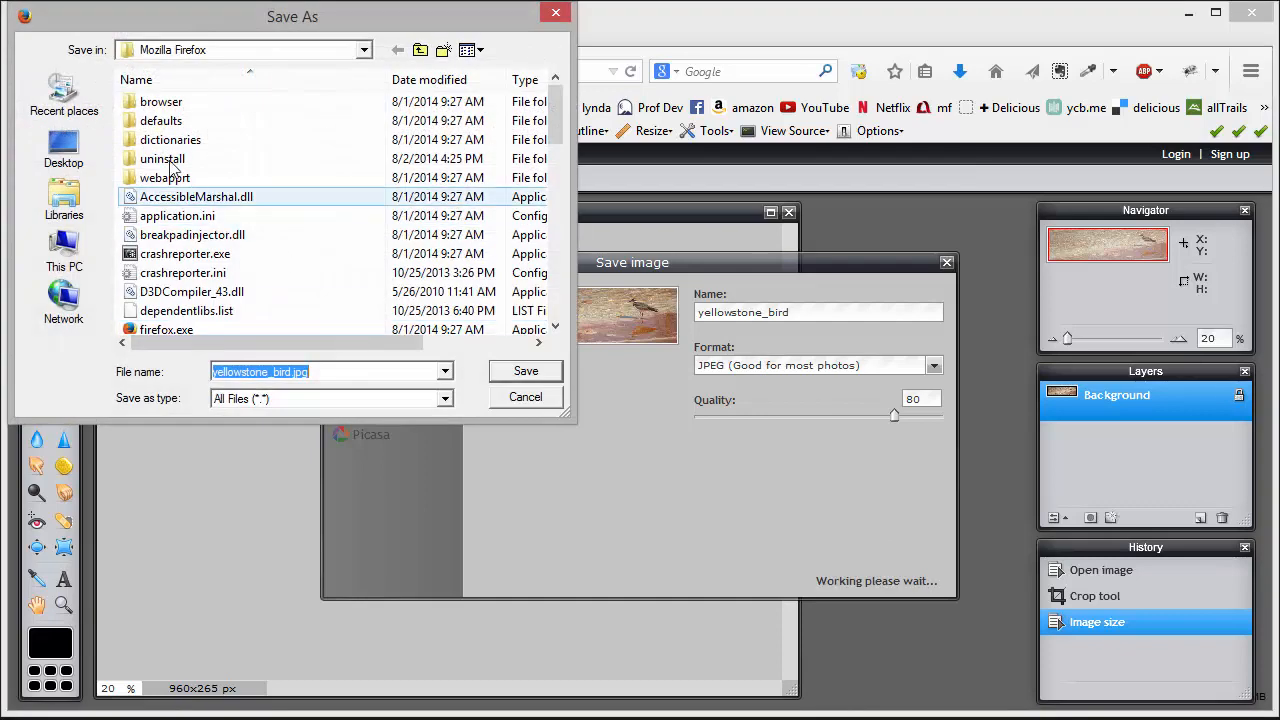
{"action": "left_click", "coordinate": [63, 147]}
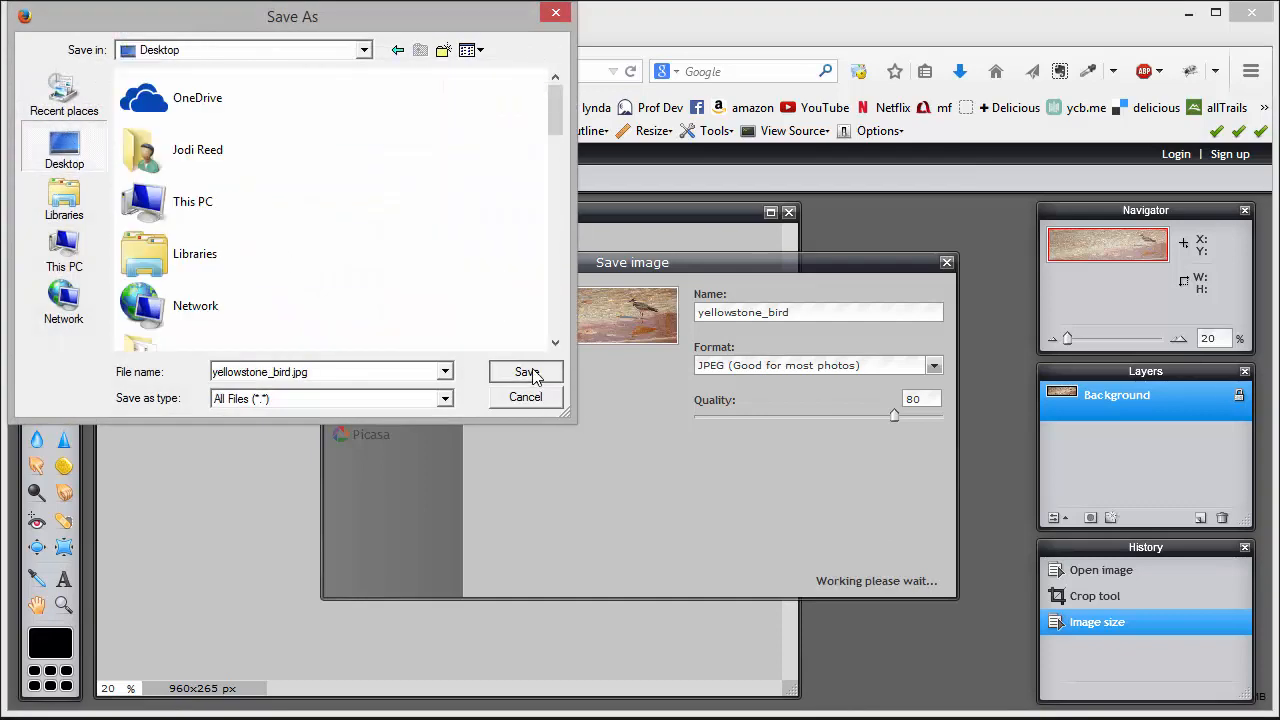
{"action": "left_click", "coordinate": [525, 372]}
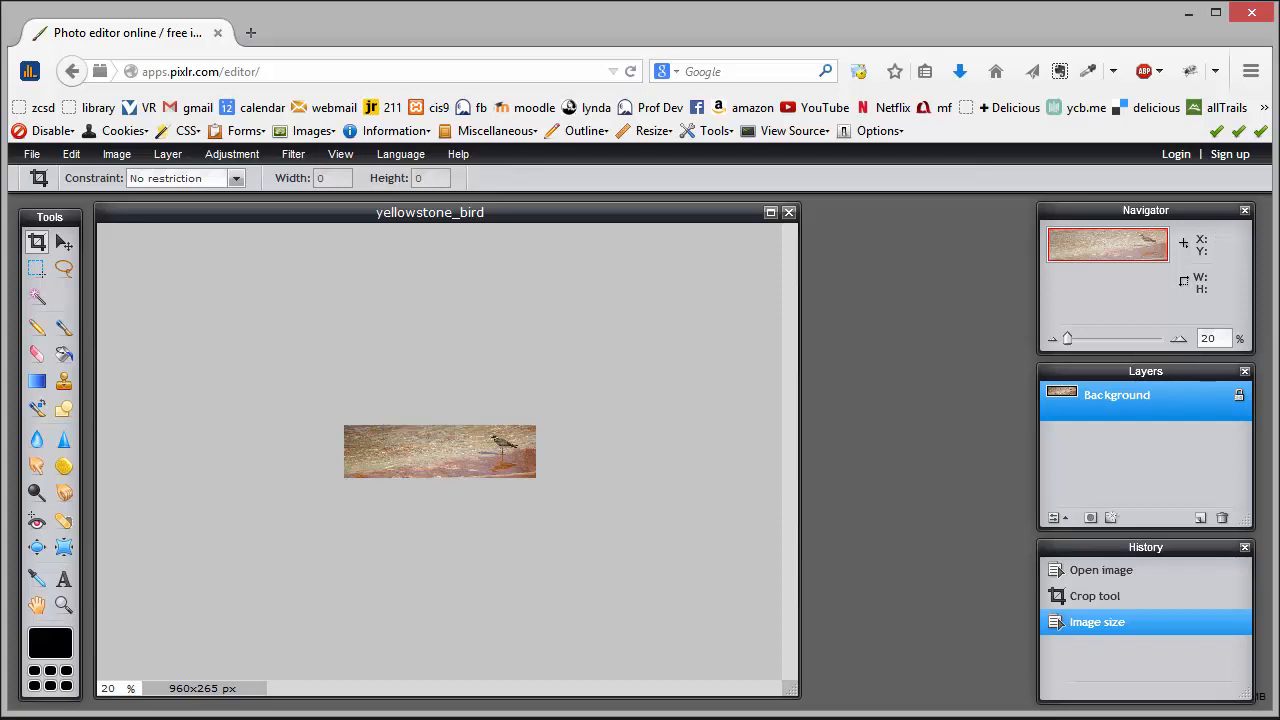